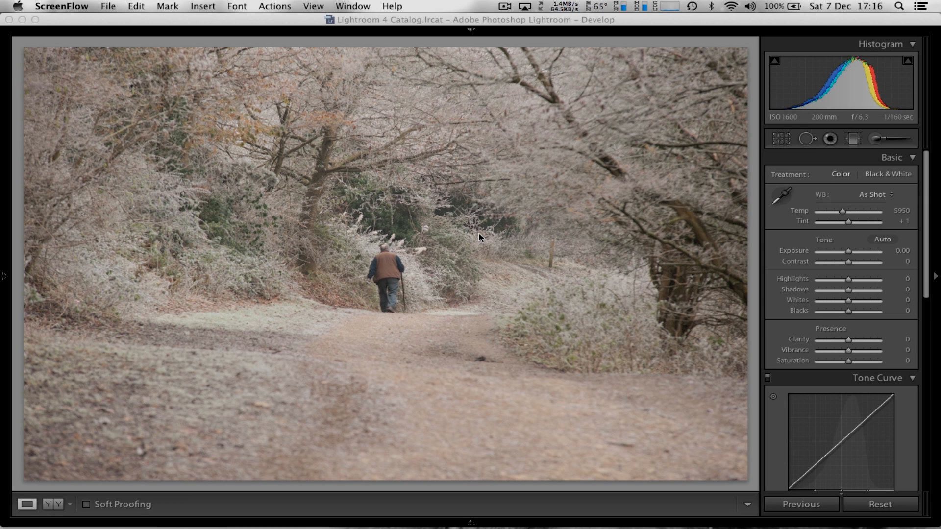
mouse_move(685, 289)
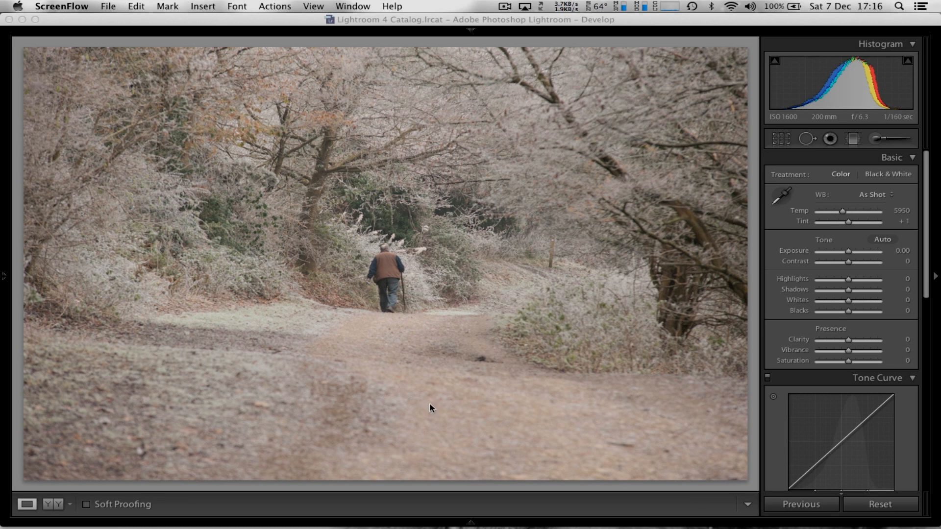
mouse_move(463, 360)
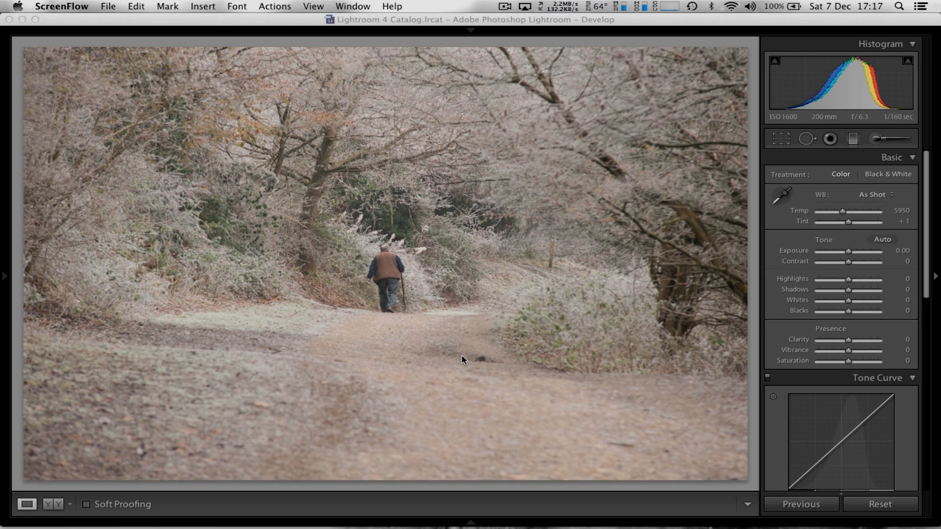
mouse_move(420, 419)
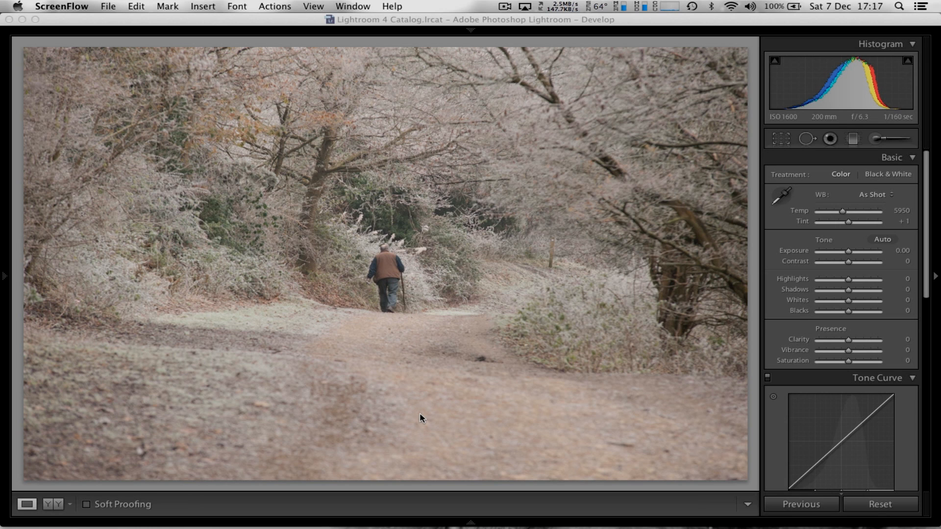
mouse_move(825, 231)
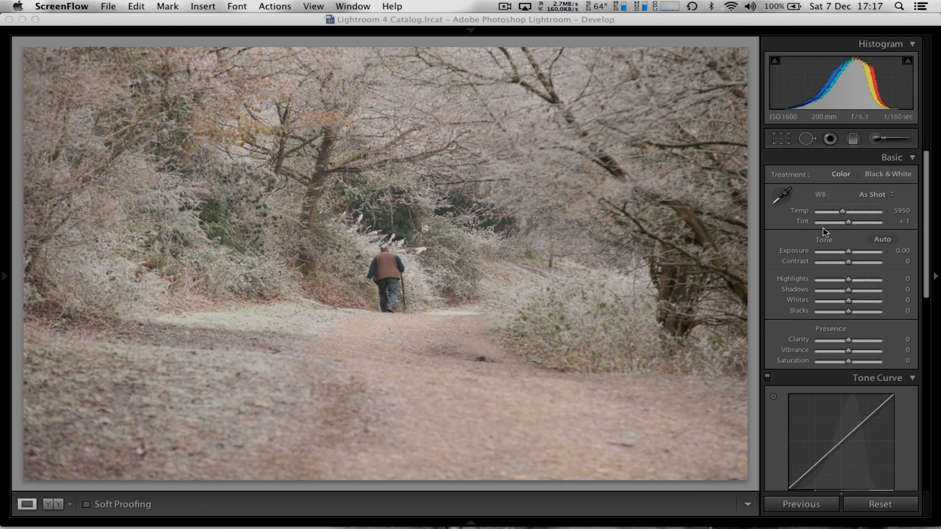
mouse_move(829, 282)
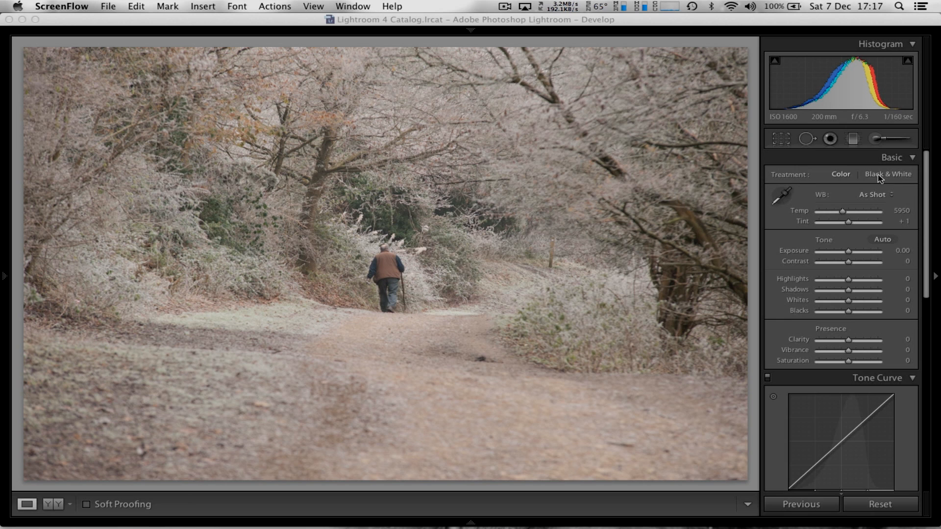
Convert the photo to black and white and lower Exposure to -0.20.
click(888, 174)
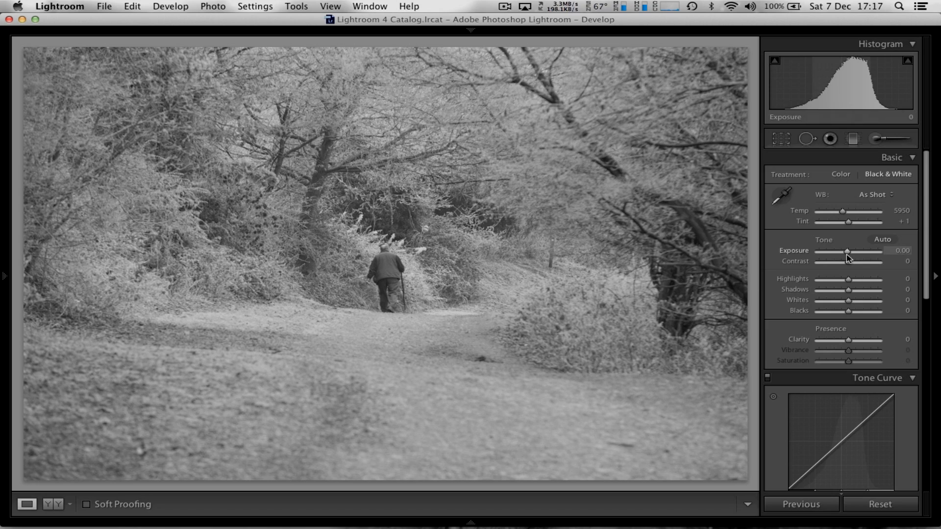
drag(847, 250, 894, 250)
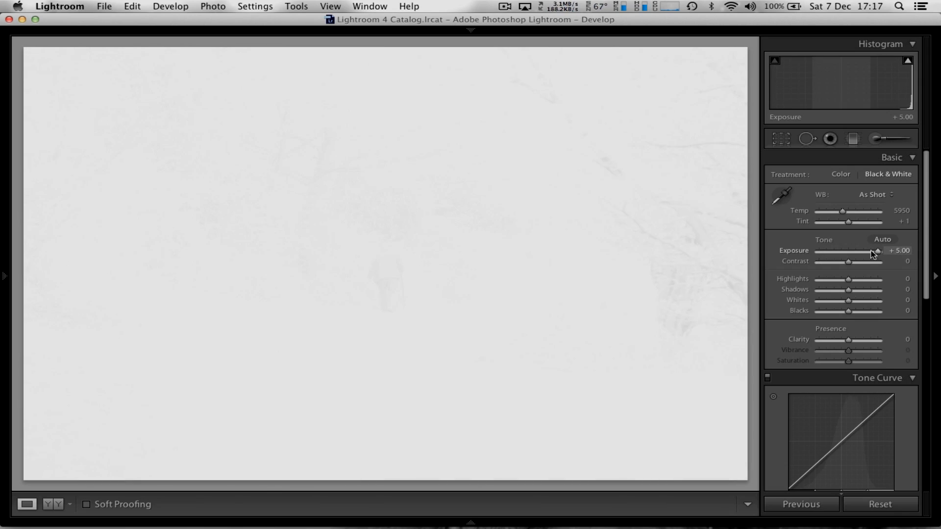
drag(878, 251, 848, 251)
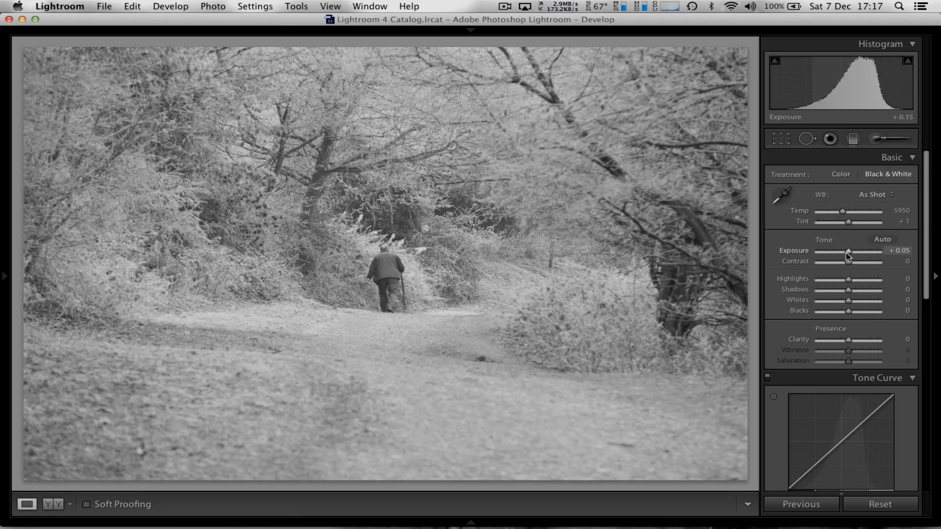
drag(846, 253, 850, 253)
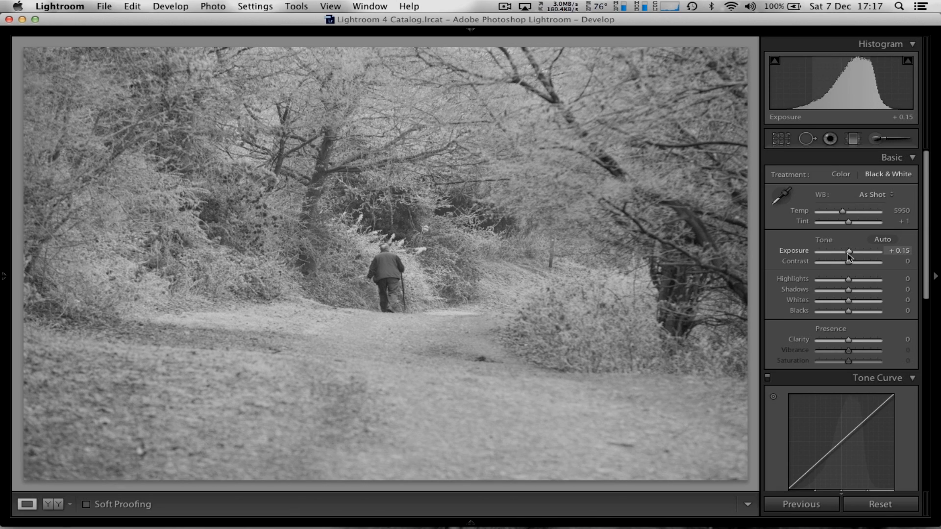
drag(850, 253, 846, 252)
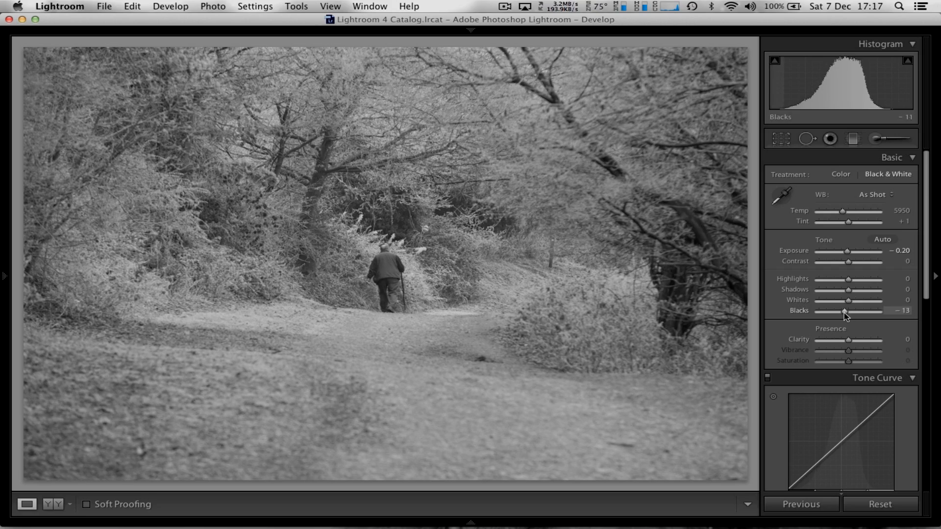
Deepen Blacks to -61, raise Contrast to +73 and lift the Shadows.
drag(845, 310, 885, 310)
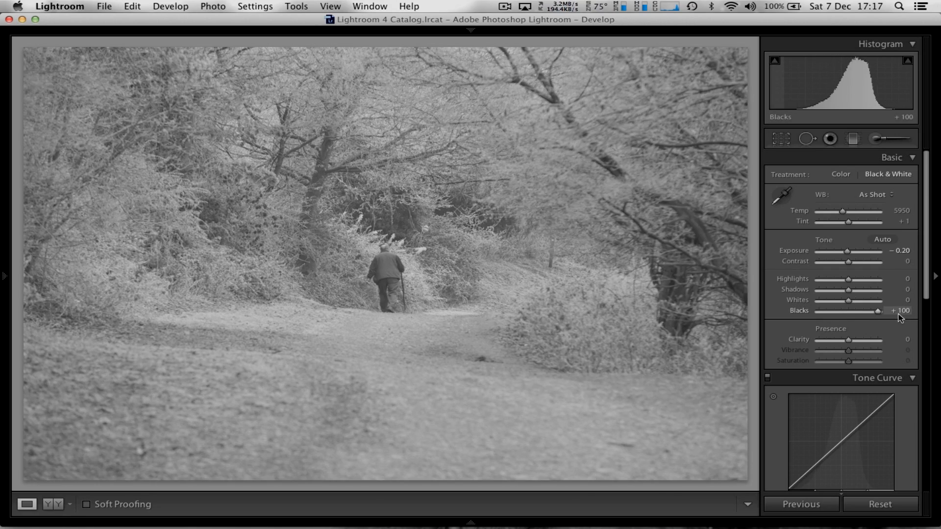
drag(877, 310, 831, 310)
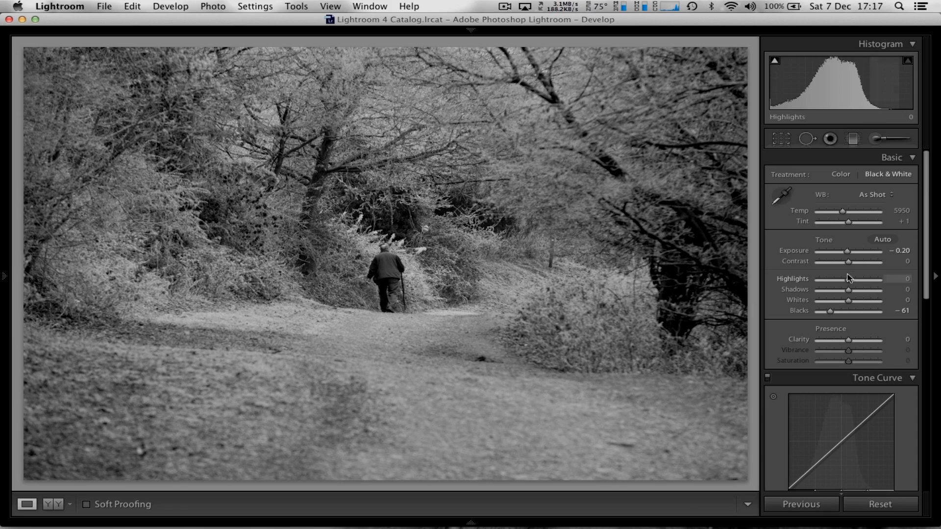
drag(848, 261, 843, 261)
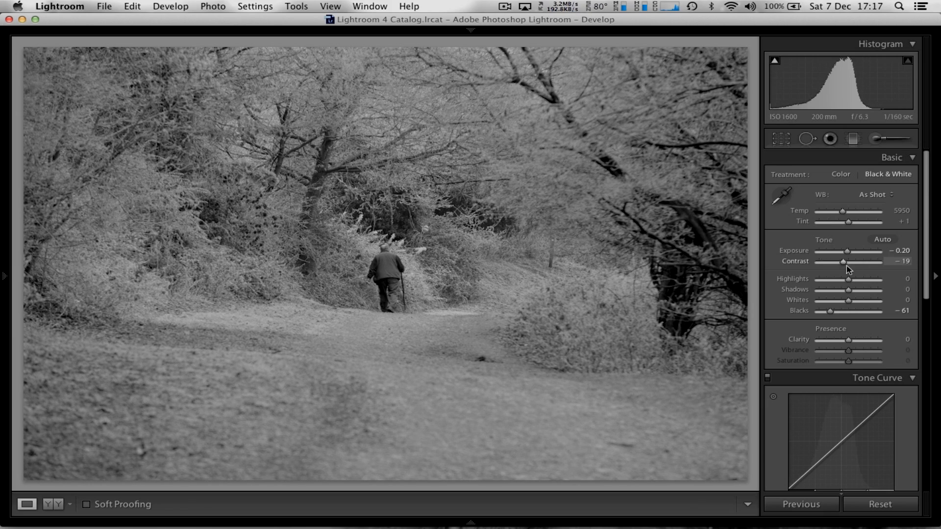
drag(842, 261, 868, 262)
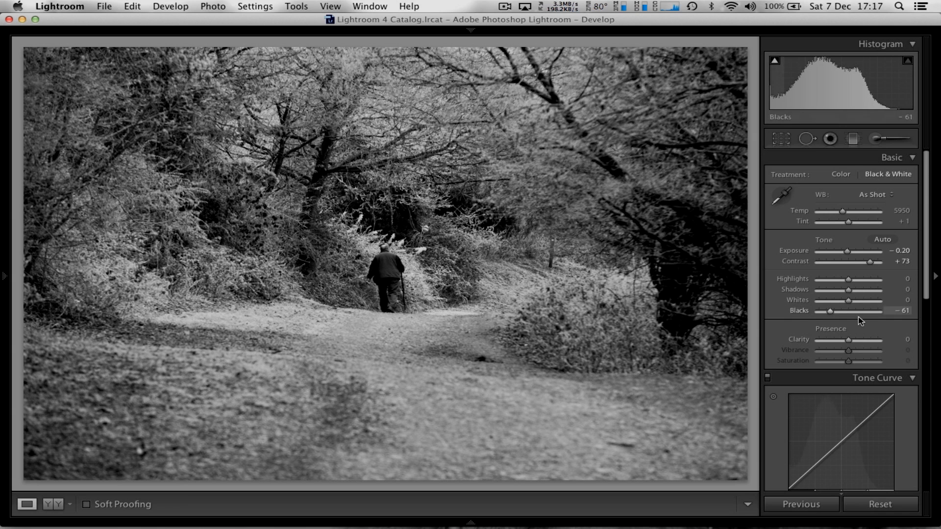
drag(847, 288, 832, 288)
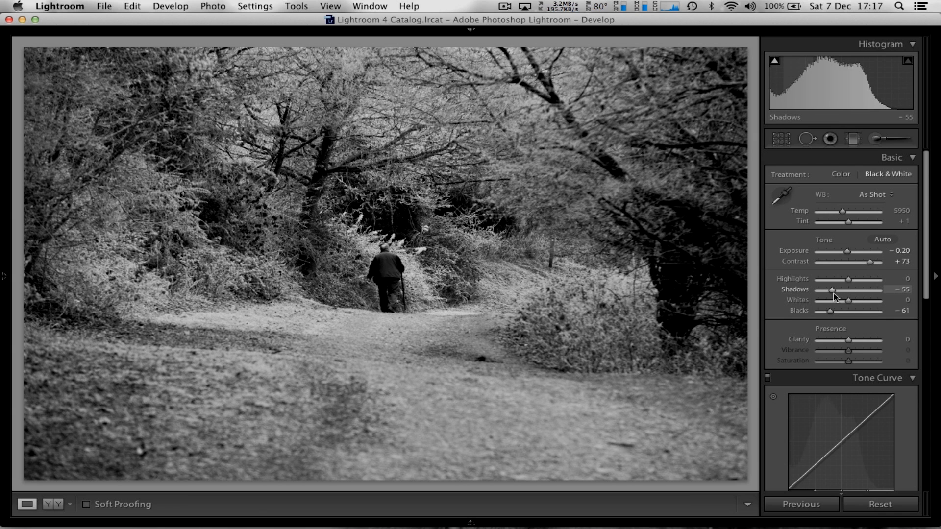
drag(832, 289, 863, 290)
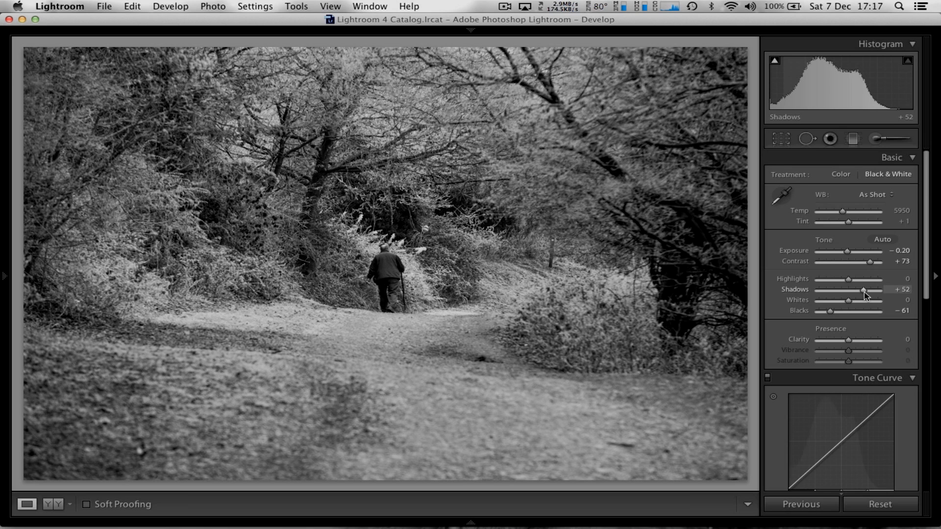
scroll(down, 3)
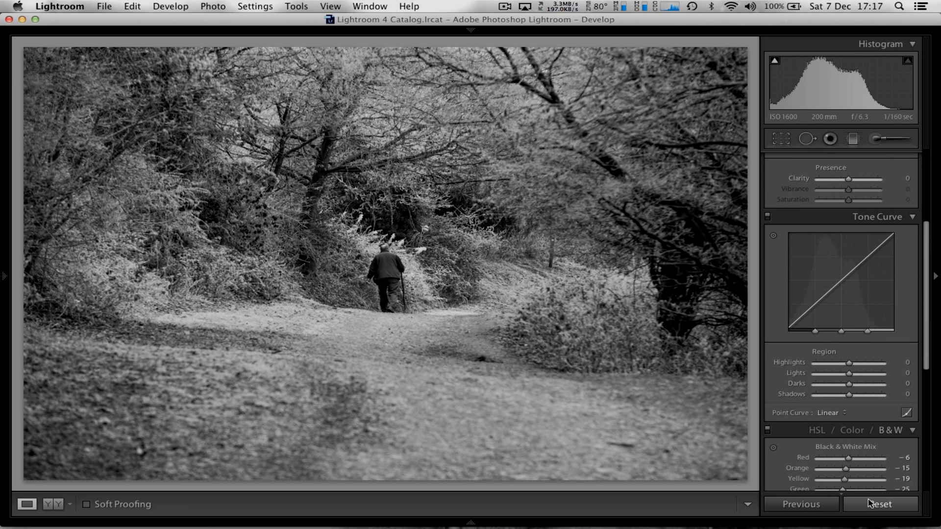
Reset all adjustments, reconvert to black and white, and raise curve Highlights to +62.
click(879, 504)
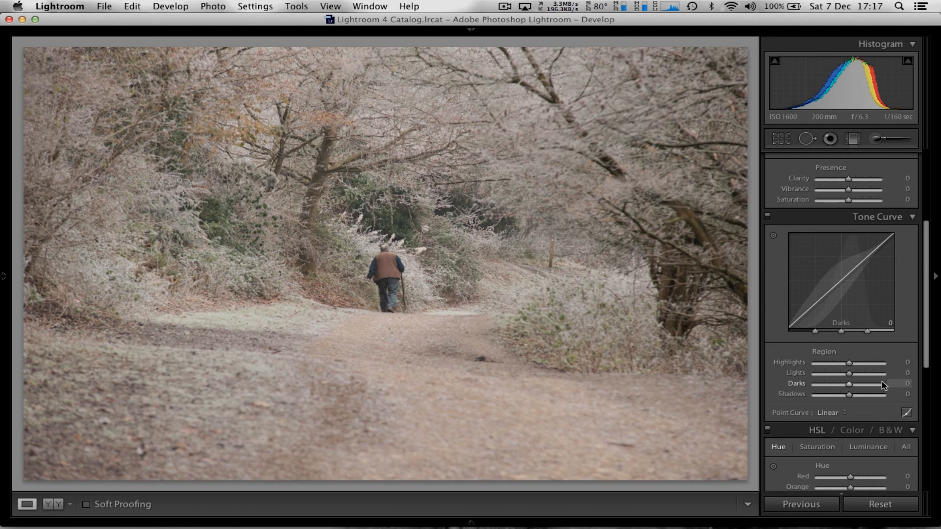
click(913, 172)
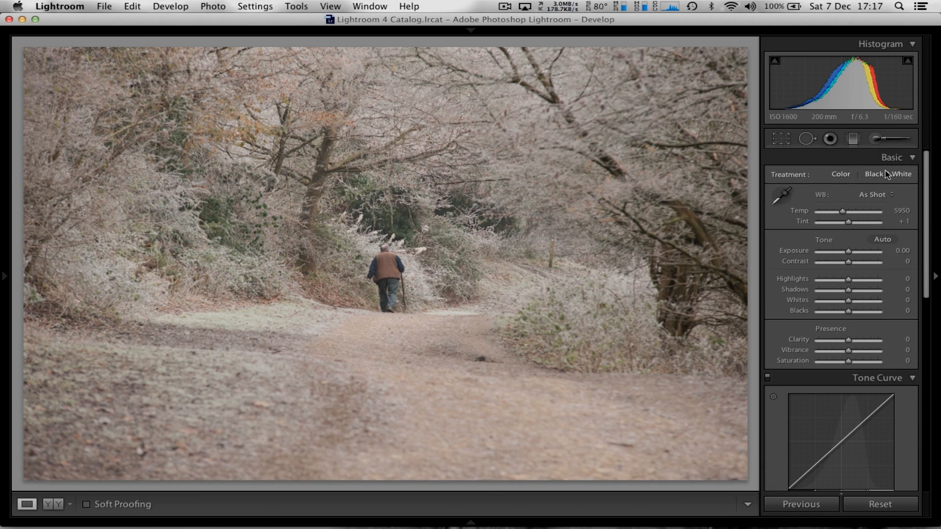
click(899, 174)
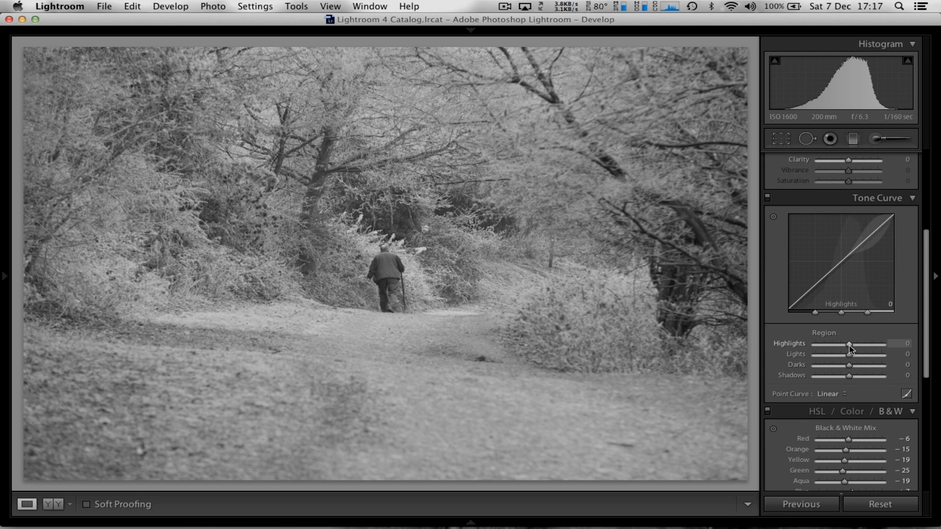
drag(848, 343, 838, 343)
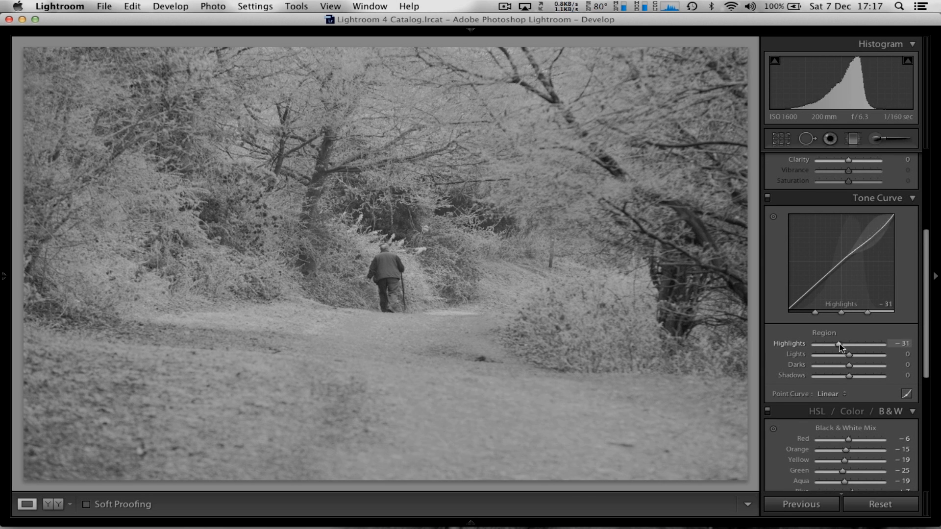
drag(838, 345, 877, 345)
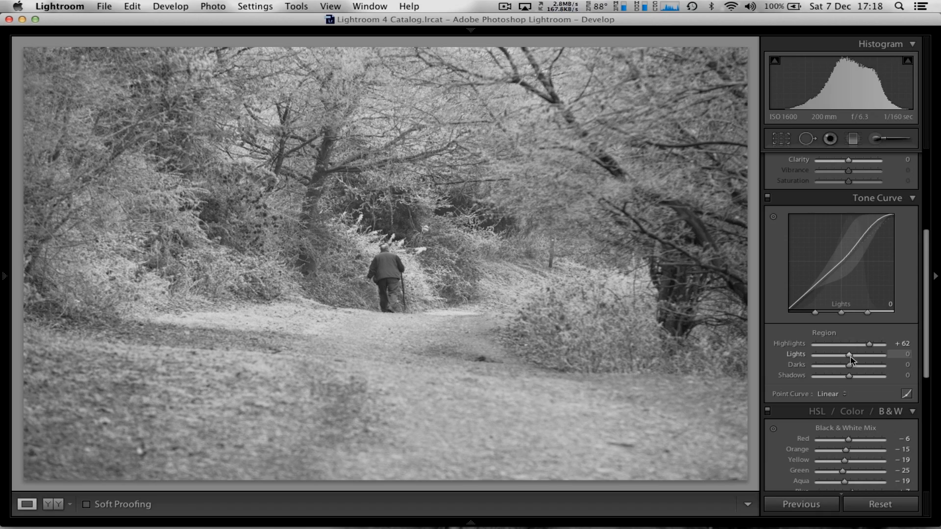
Set the tone curve Lights to -35, Darks to -50 and Shadows to -9.
drag(848, 354, 827, 353)
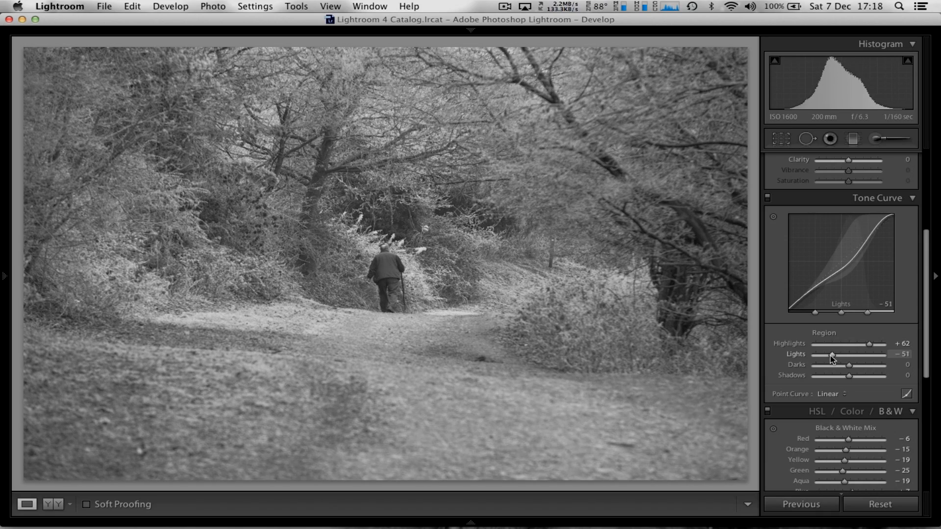
drag(831, 354, 851, 354)
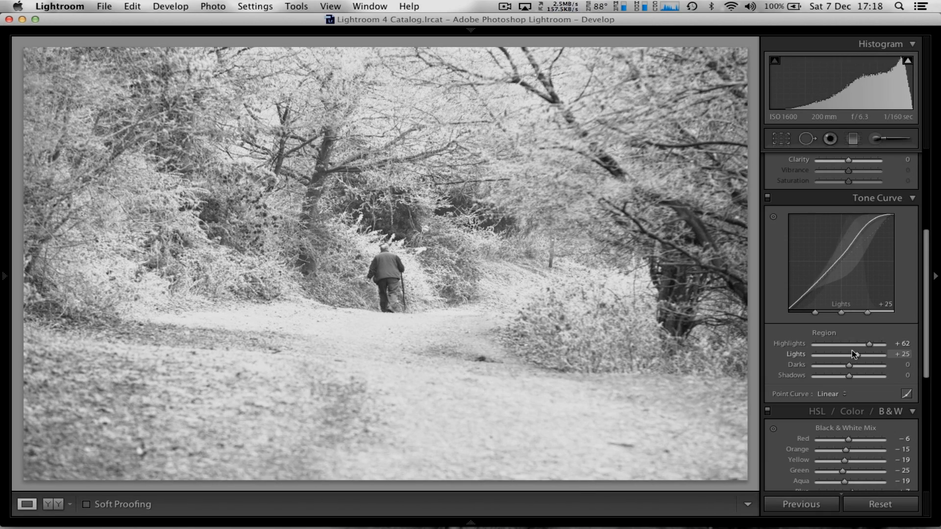
drag(866, 353, 838, 354)
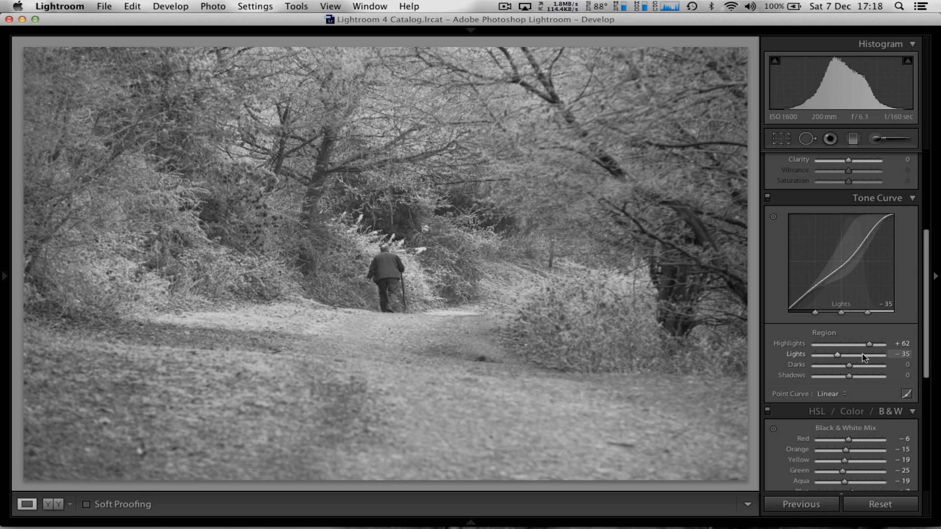
drag(846, 364, 831, 364)
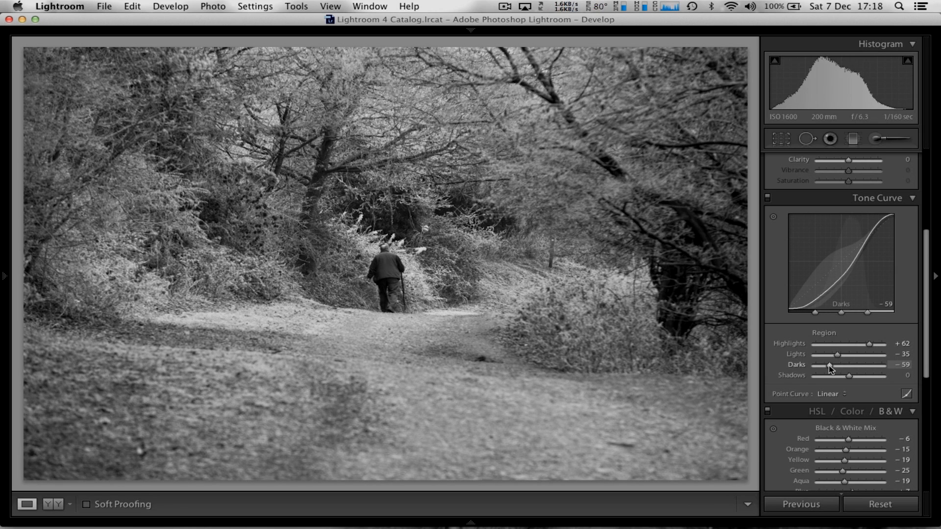
drag(834, 364, 837, 364)
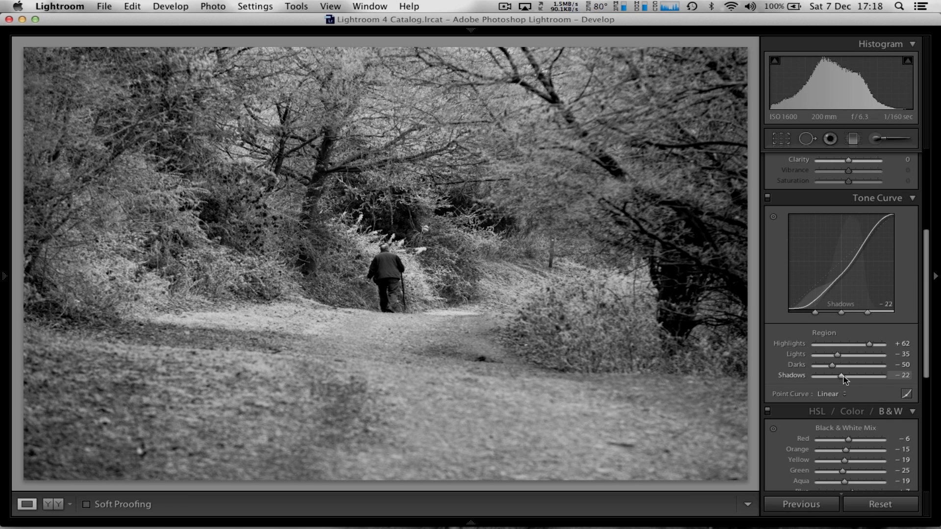
drag(841, 375, 846, 375)
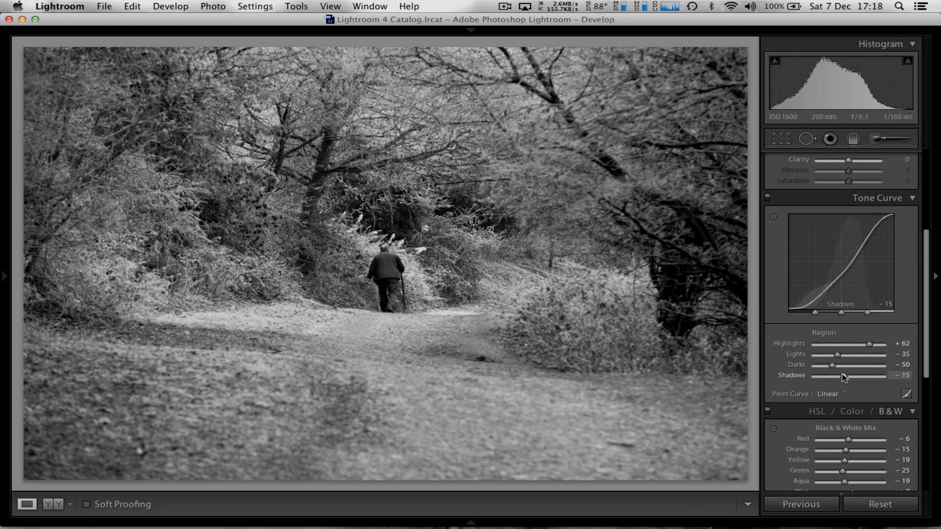
drag(837, 375, 846, 375)
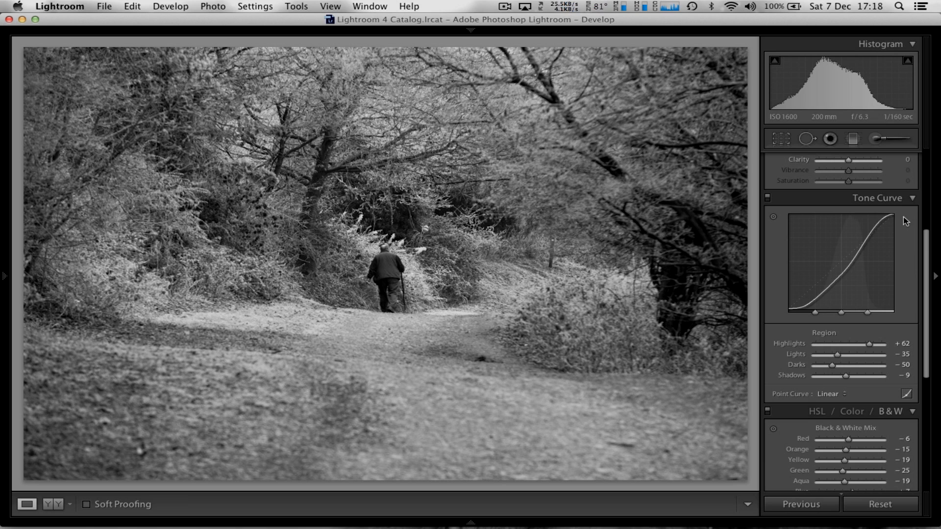
mouse_move(823, 307)
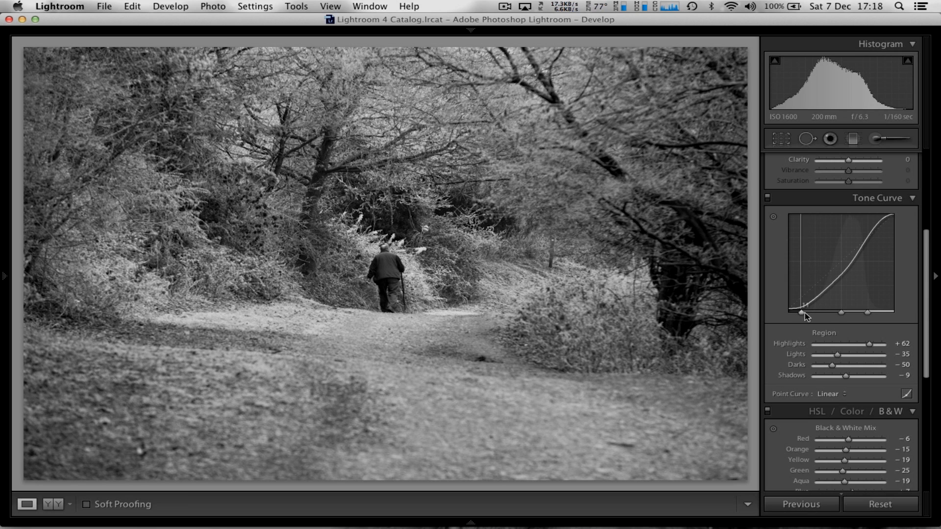
mouse_move(884, 365)
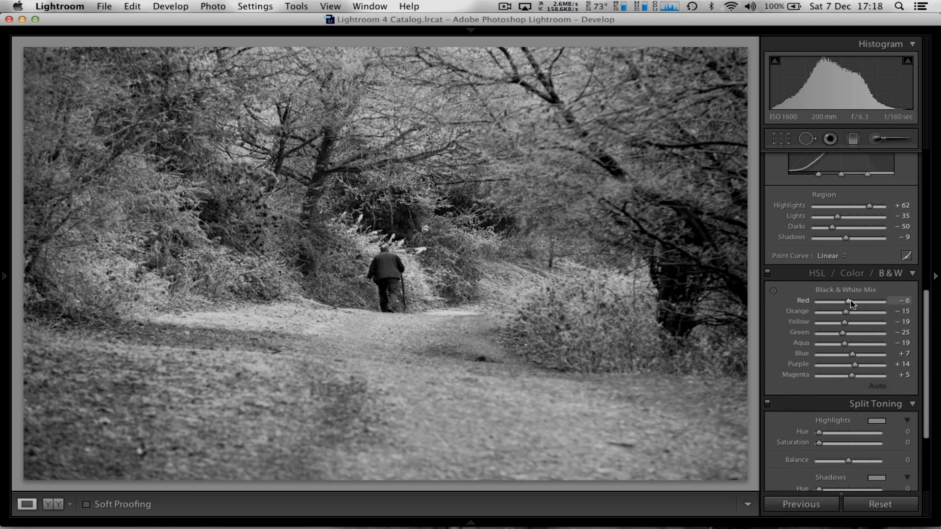
In the black-and-white mix, darken reds, mildly brighten oranges and strongly brighten yellows.
drag(863, 300, 828, 300)
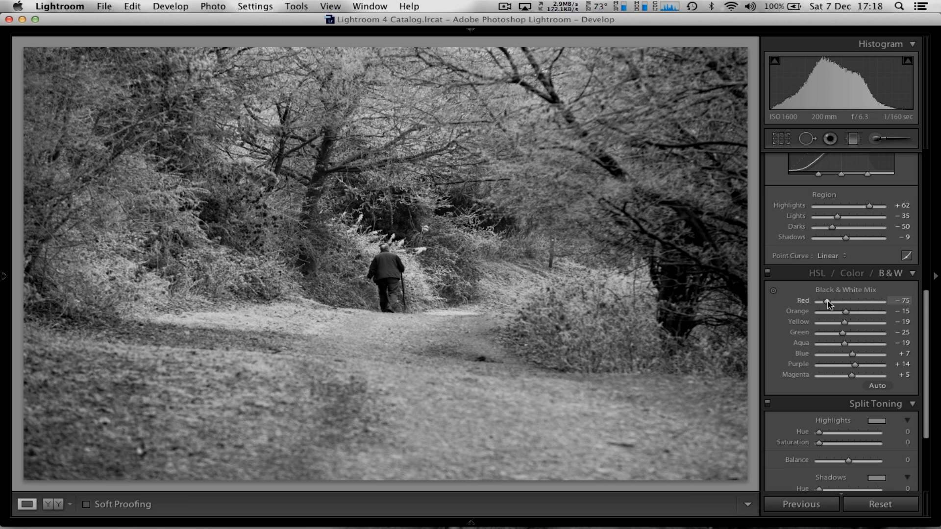
drag(827, 300, 821, 300)
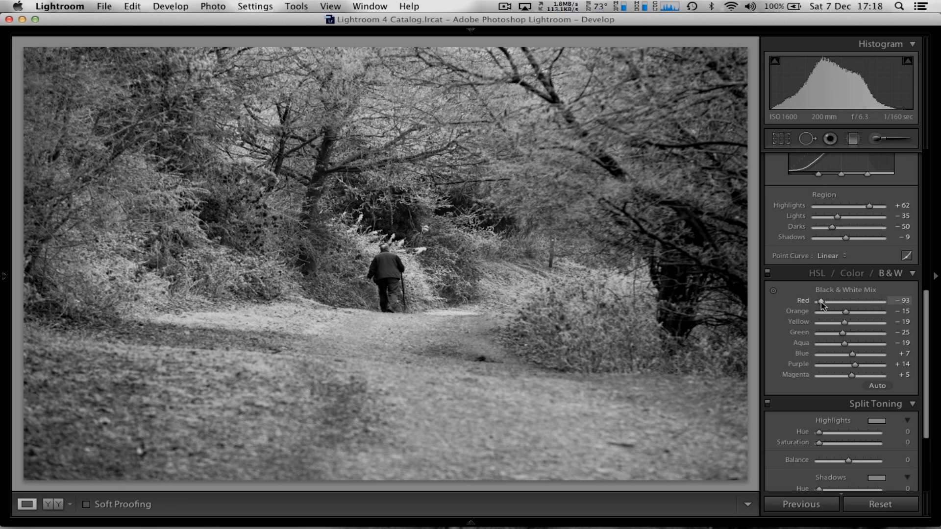
drag(822, 300, 817, 300)
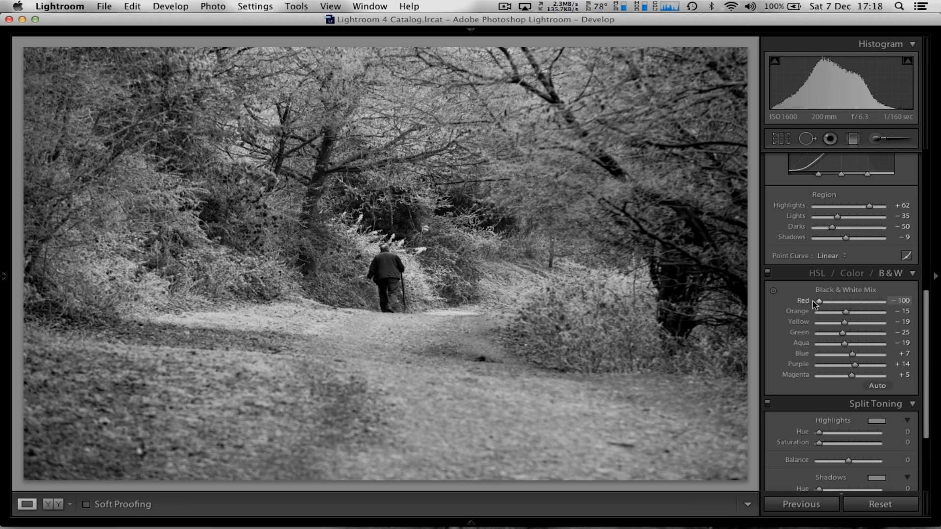
drag(818, 302, 831, 301)
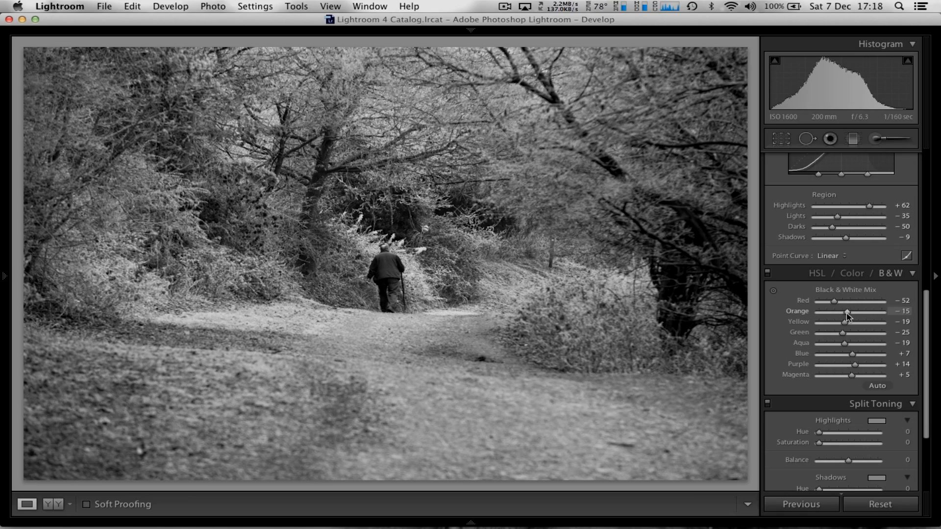
drag(846, 311, 874, 311)
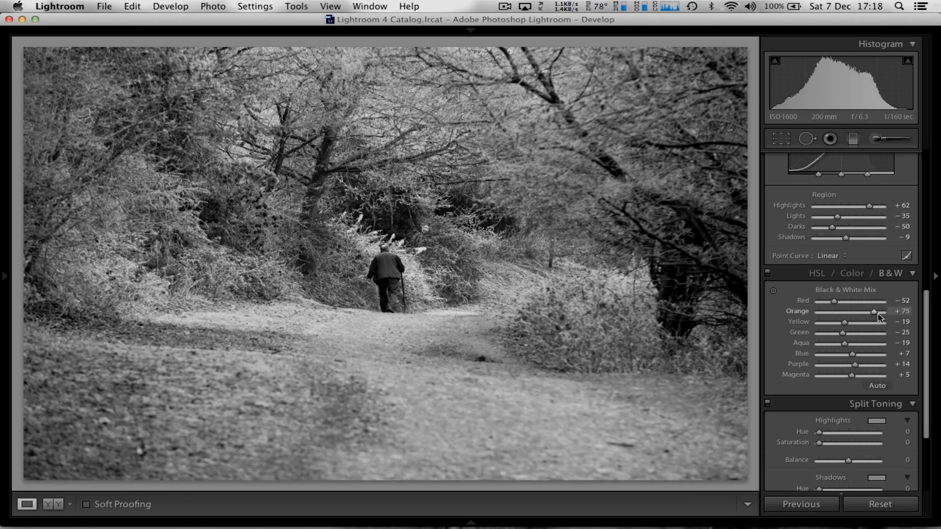
drag(874, 311, 858, 311)
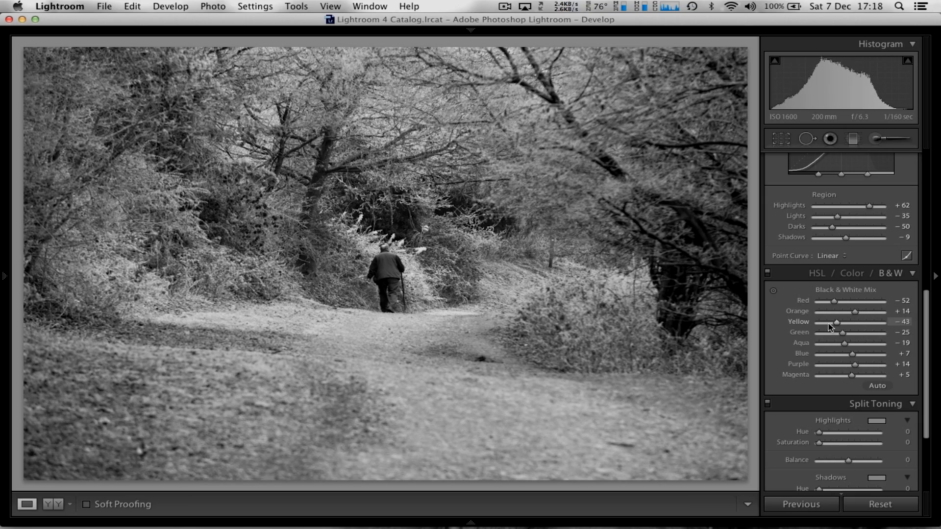
drag(833, 322, 882, 322)
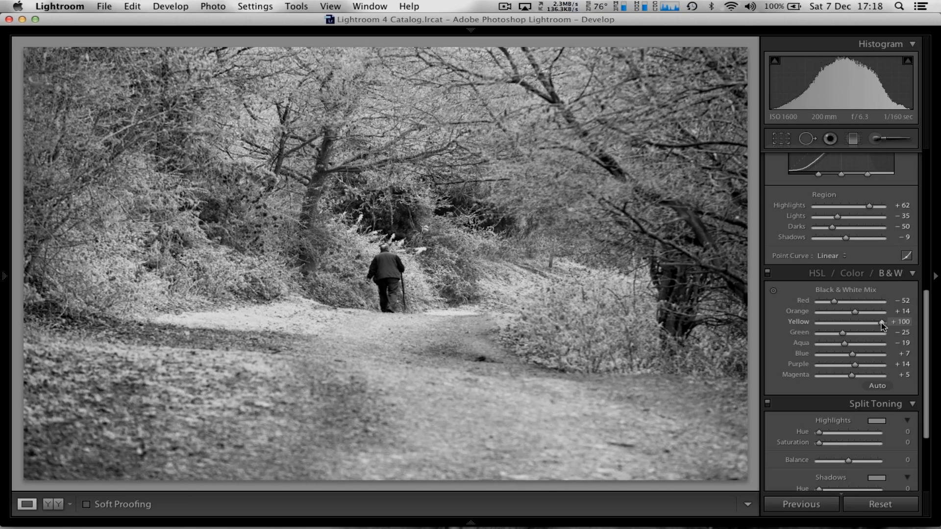
mouse_move(886, 329)
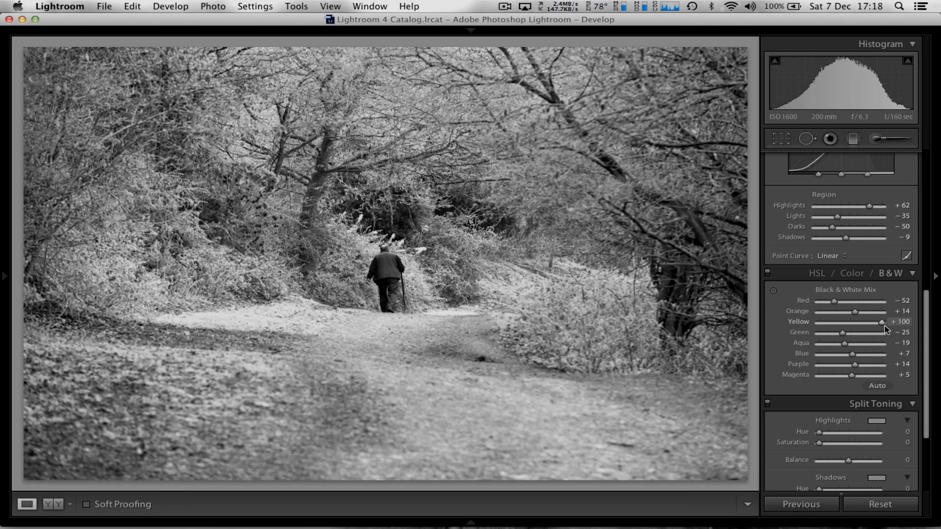
drag(885, 321, 875, 321)
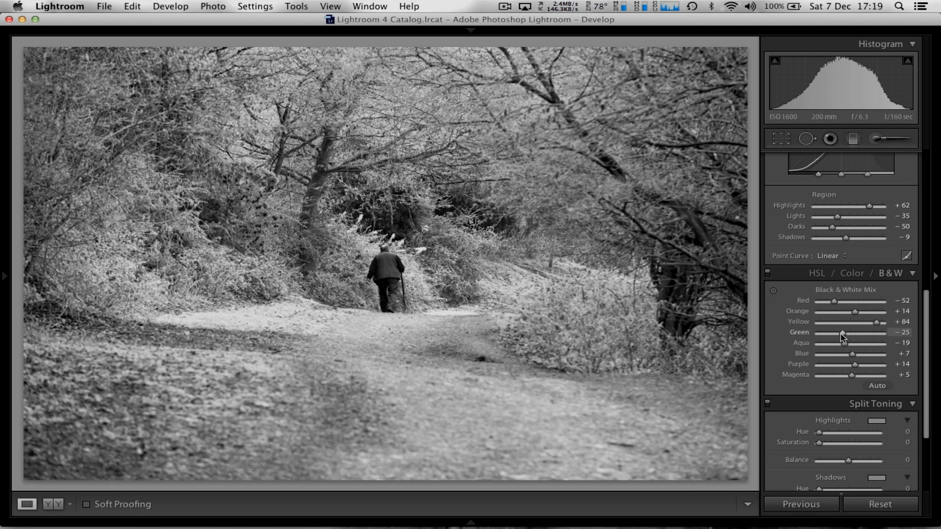
Darken greens, aquas and magentas, brighten blues and purples, raise clarity, and open the Adjustment Brush.
drag(842, 334, 838, 333)
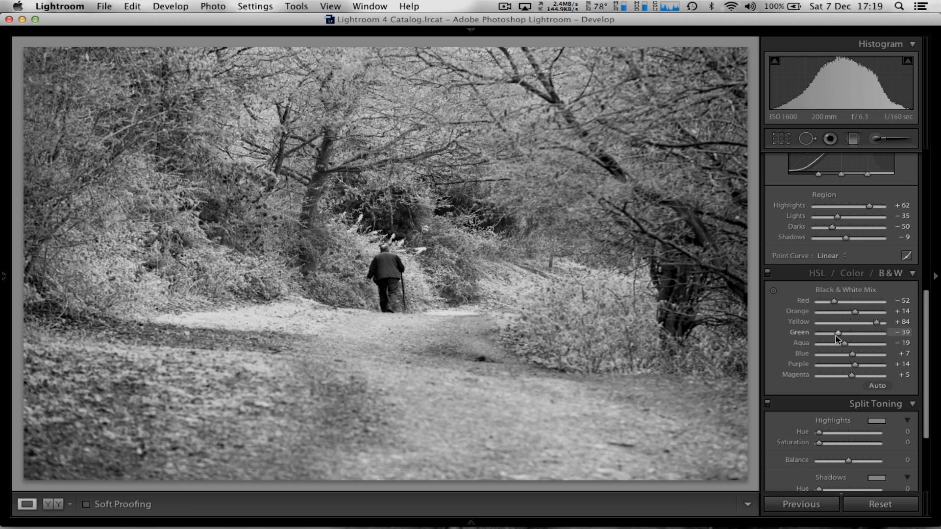
drag(839, 332, 828, 332)
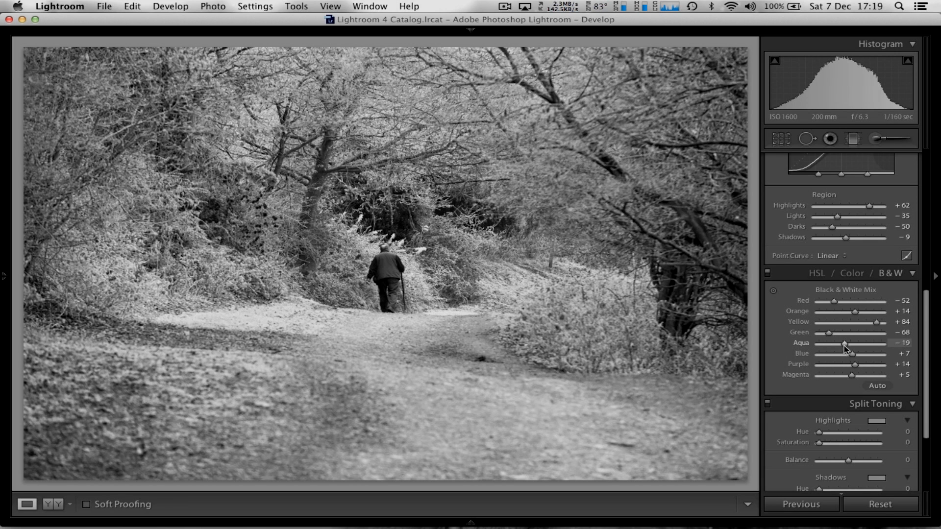
drag(844, 343, 882, 342)
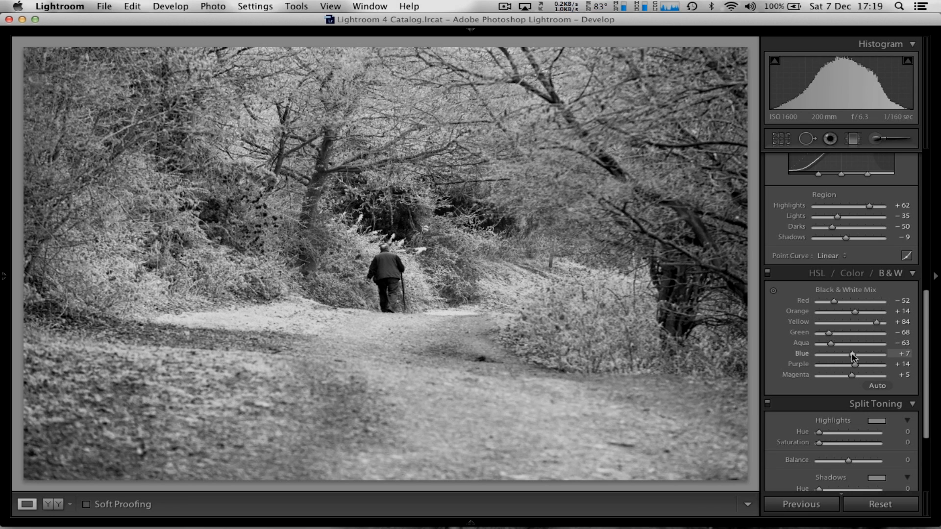
drag(852, 353, 881, 353)
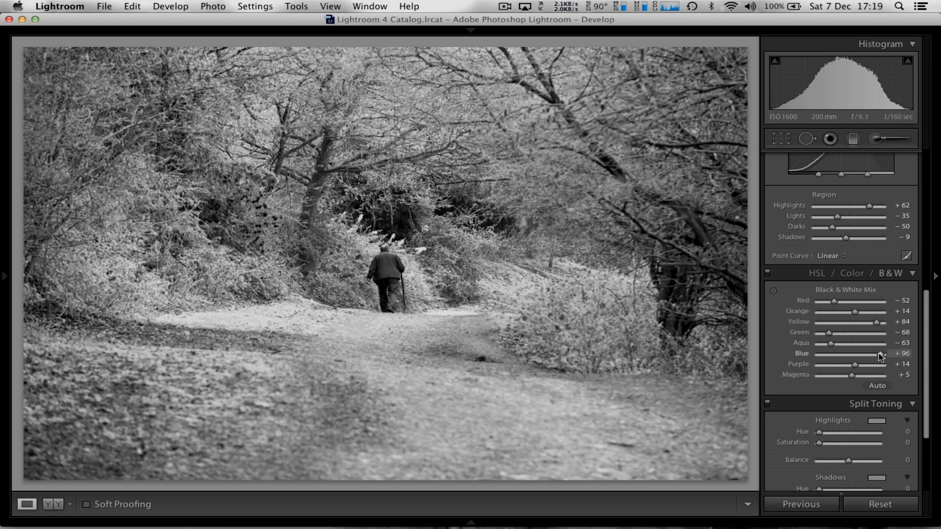
drag(882, 354, 890, 354)
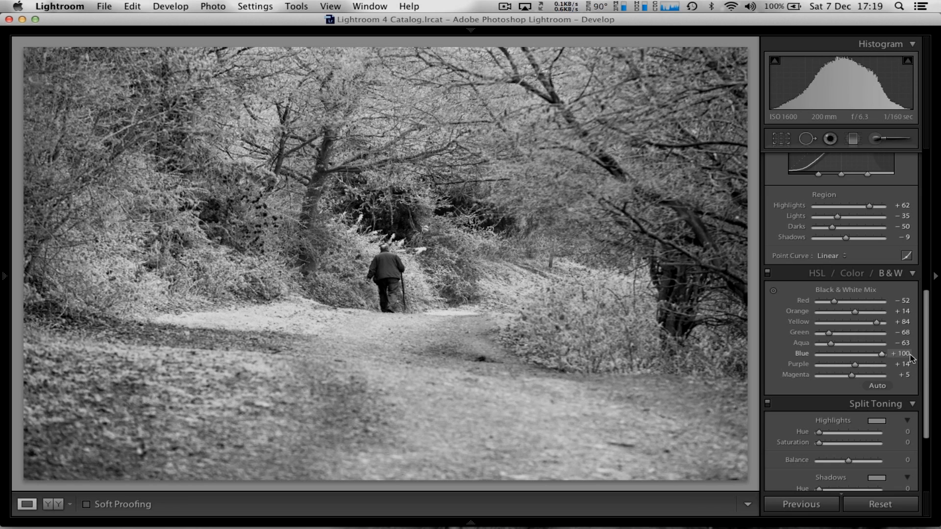
drag(857, 364, 822, 364)
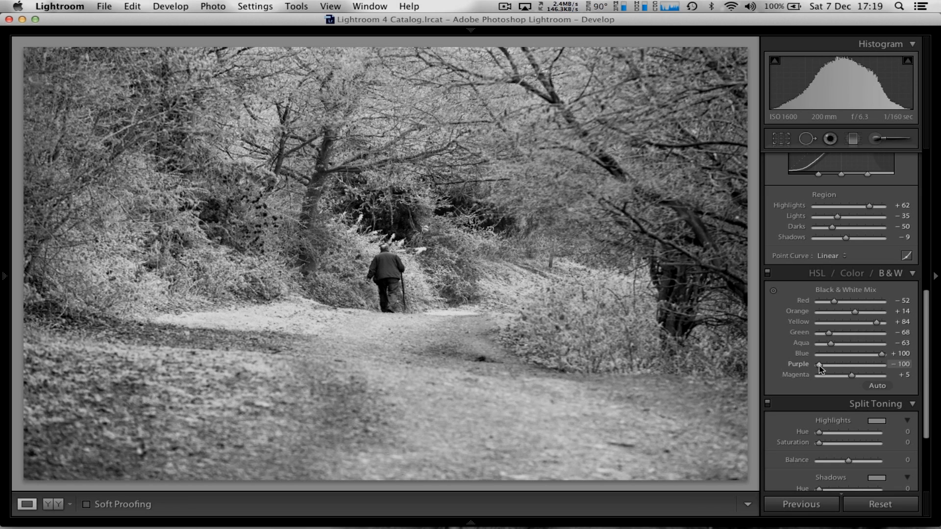
drag(819, 364, 858, 364)
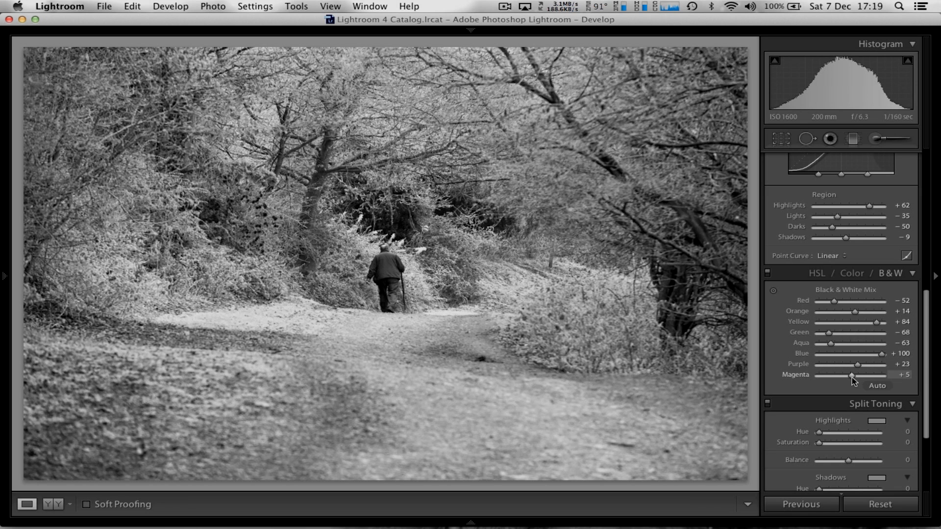
drag(852, 374, 848, 374)
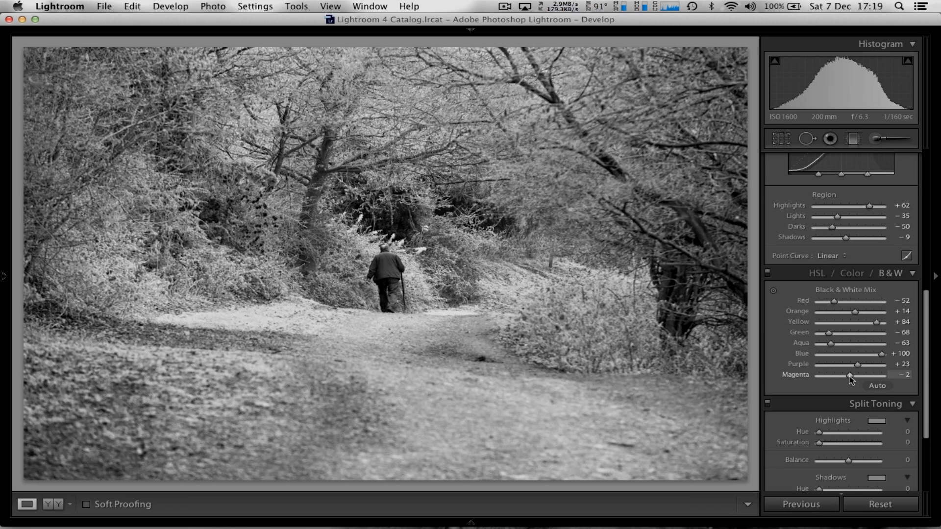
mouse_move(430, 363)
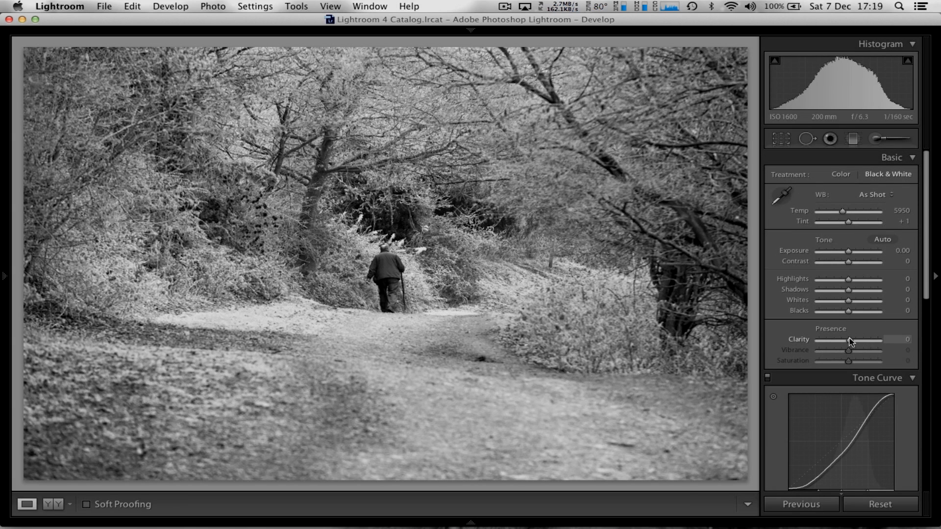
drag(848, 340, 858, 339)
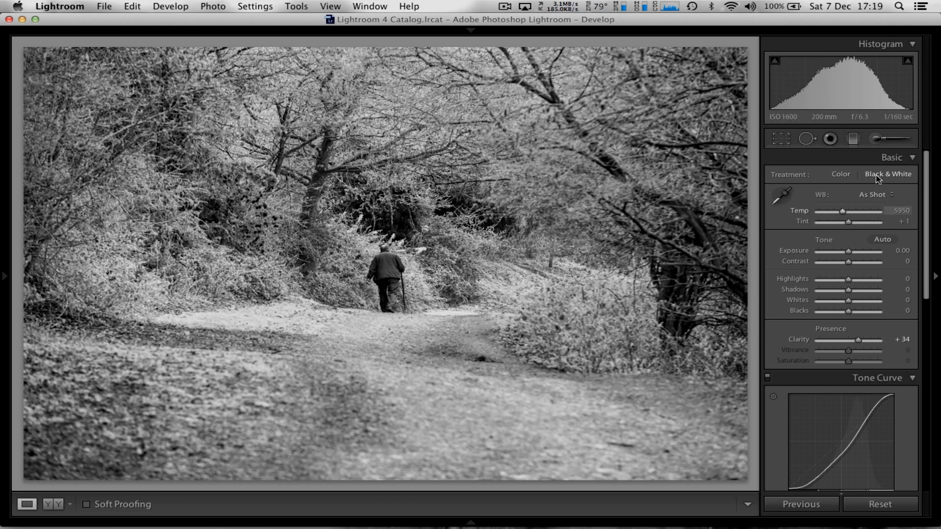
click(878, 140)
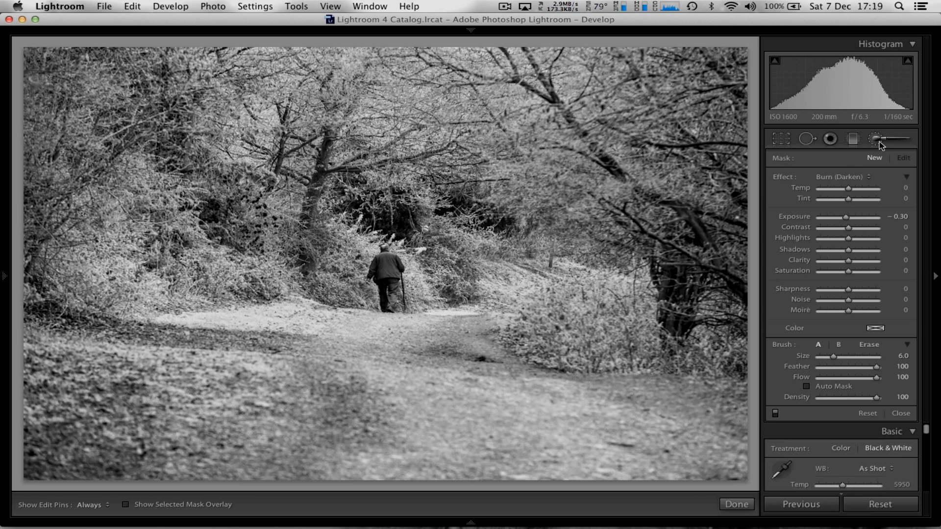
Select the Burn (Darken) brush preset, show the mask overlay, and paint along the path.
click(847, 176)
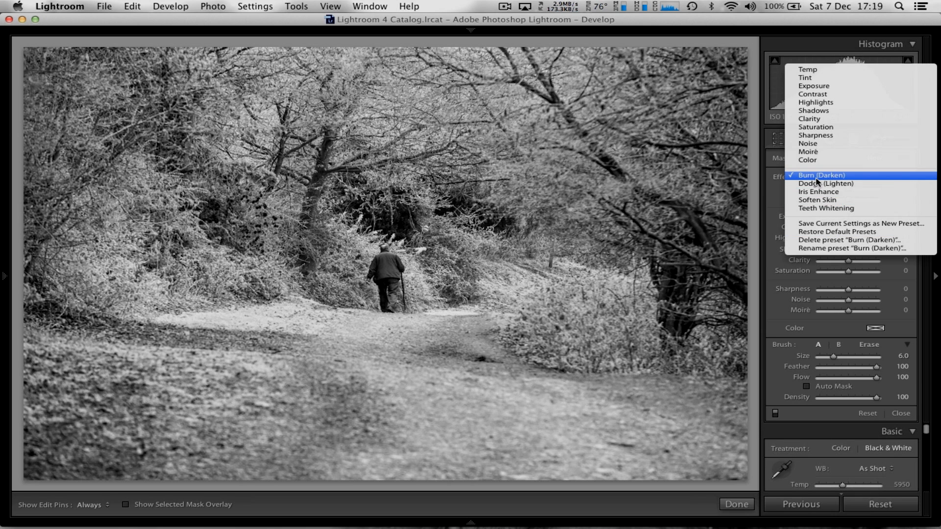
click(821, 175)
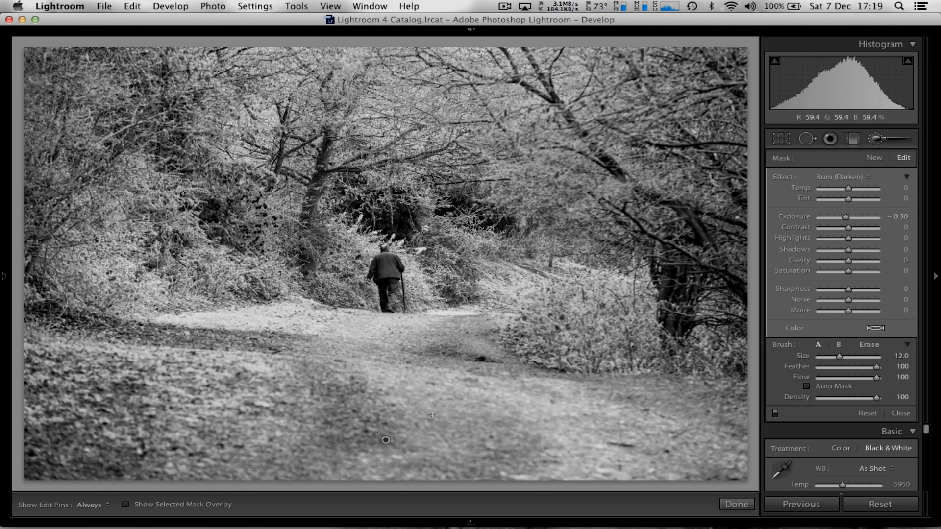
click(127, 505)
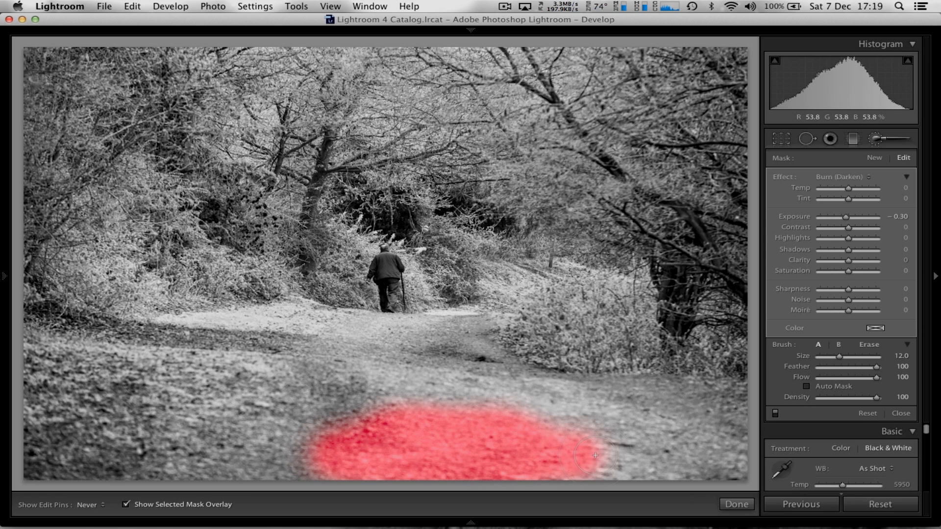
drag(595, 455, 596, 398)
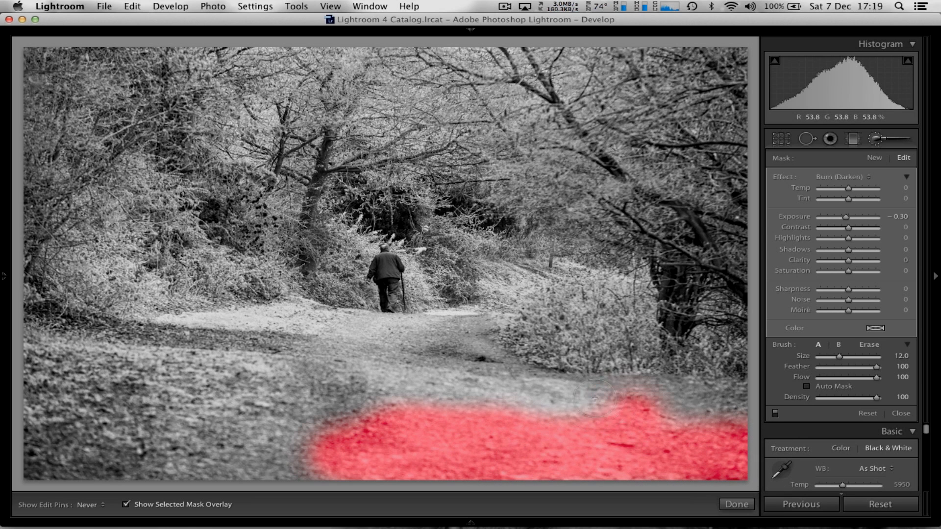
drag(593, 399, 345, 366)
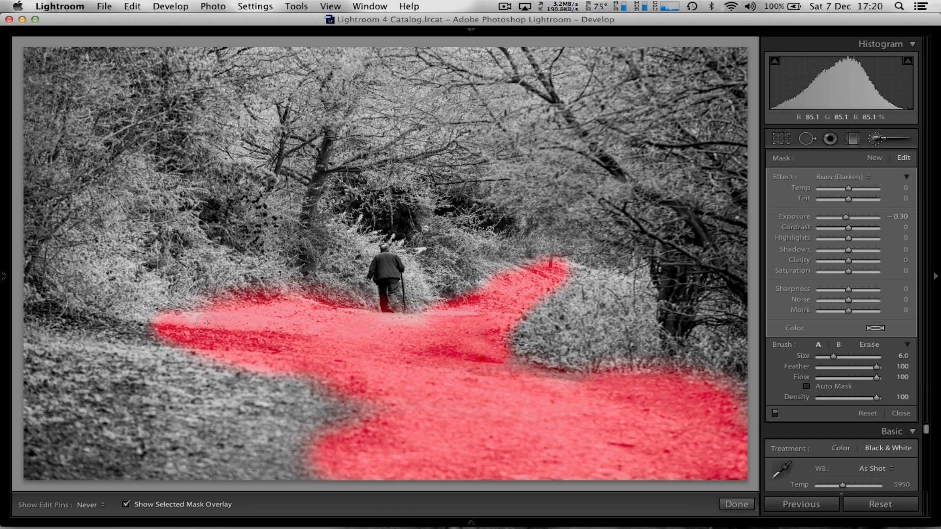
Hide the mask overlay and set the burn brush Clarity to 53 and Contrast to 45.
click(127, 504)
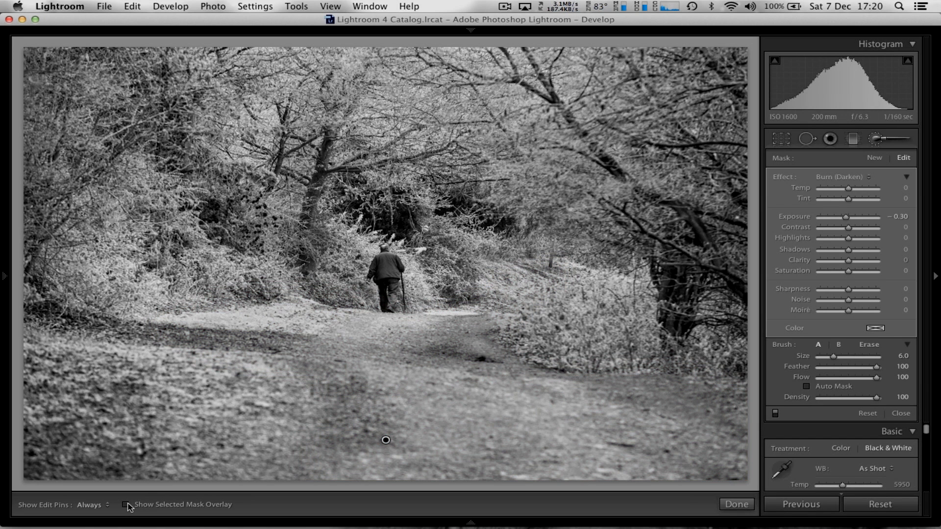
drag(847, 260, 852, 260)
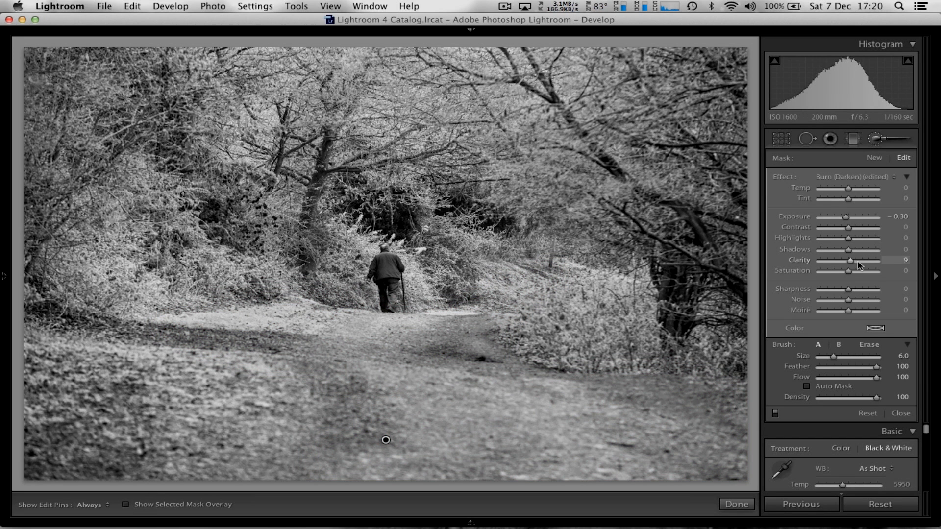
drag(850, 259, 879, 259)
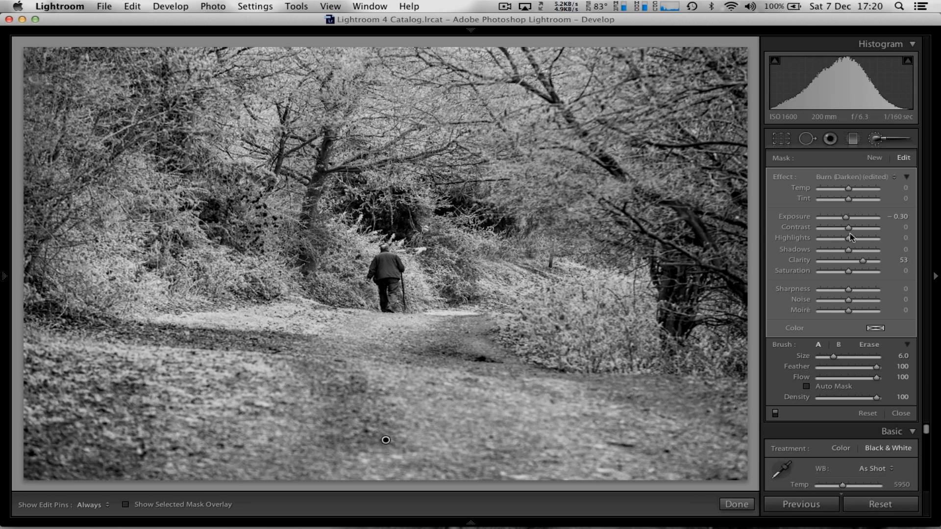
drag(849, 227, 860, 226)
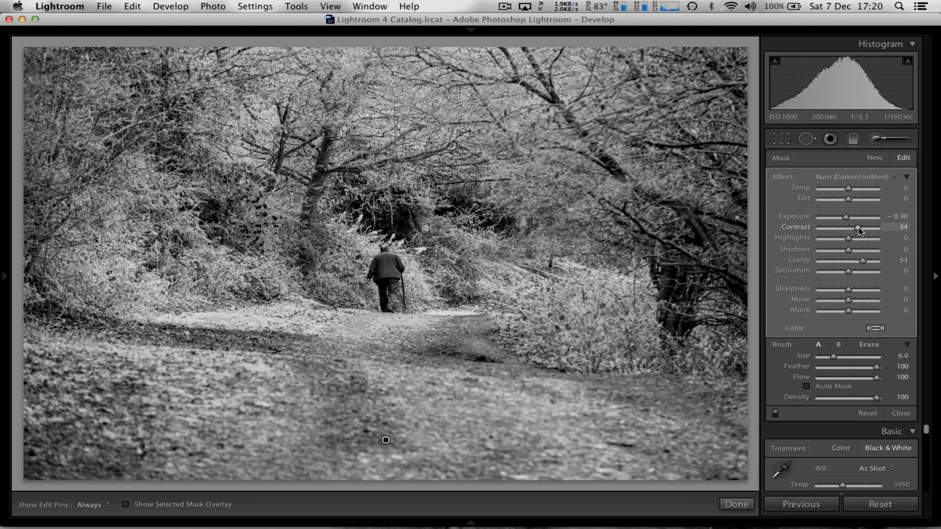
drag(854, 227, 861, 227)
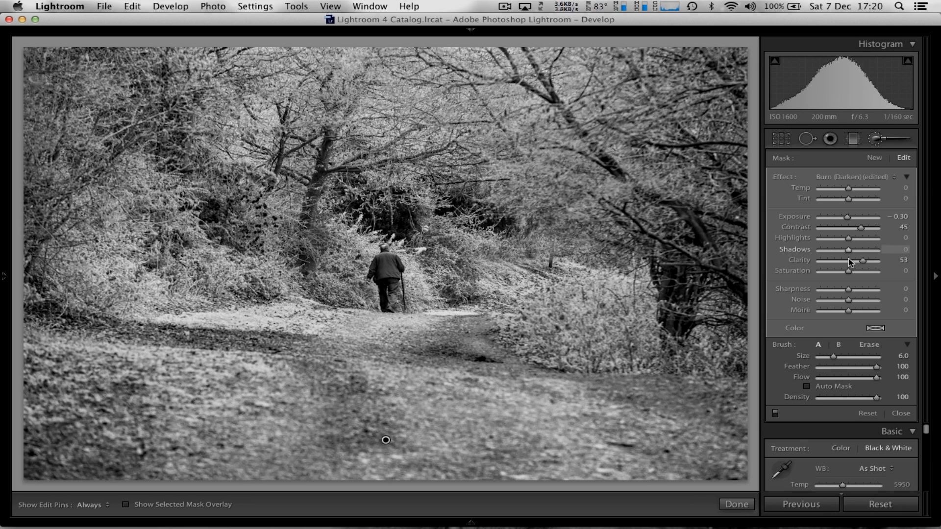
mouse_move(845, 297)
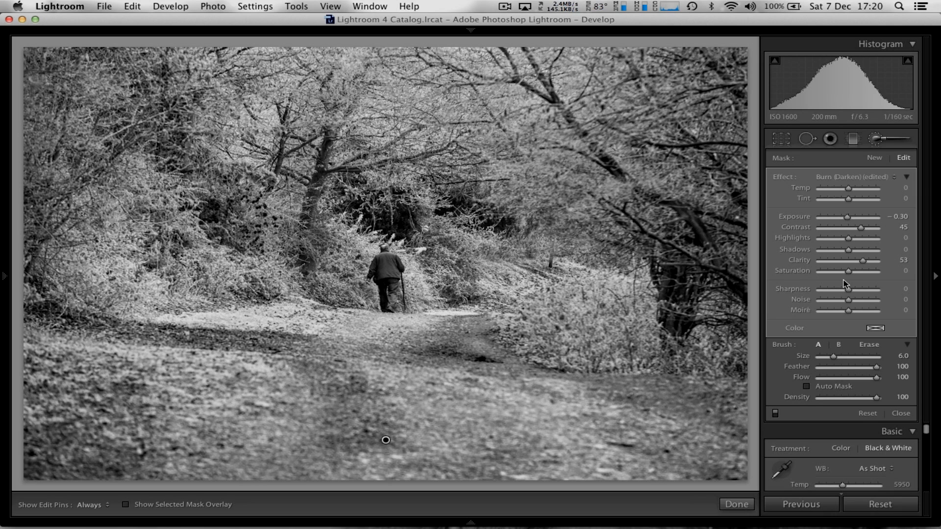
mouse_move(884, 145)
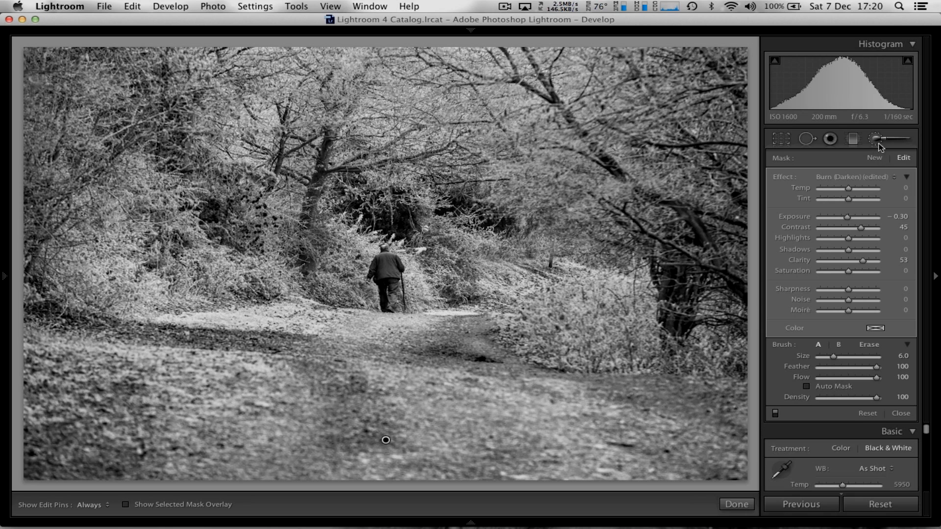
Start a new brush mask using the Dodge (Lighten) preset at +0.25 exposure.
click(874, 138)
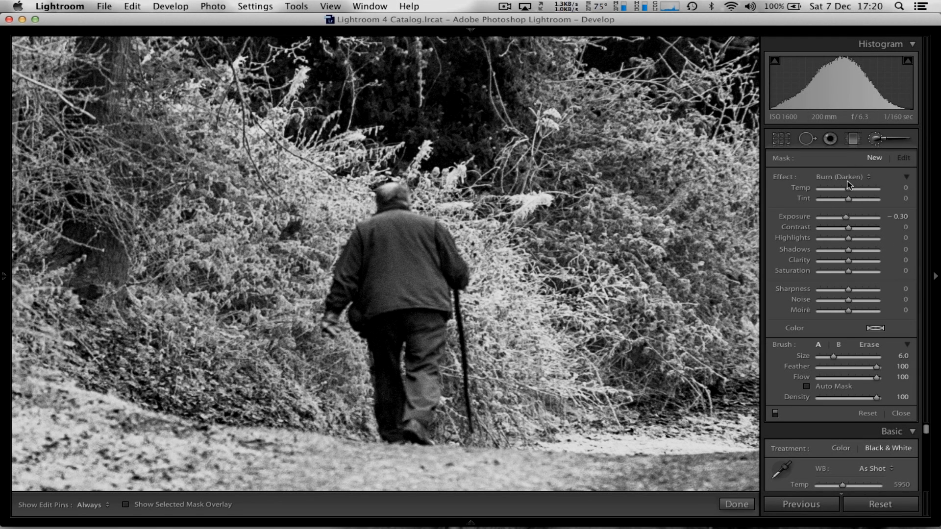
click(846, 177)
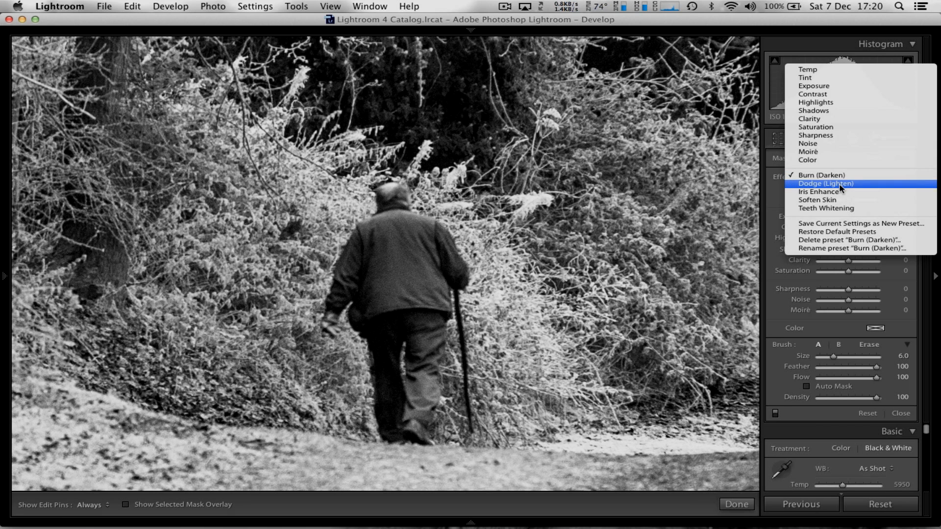
click(826, 183)
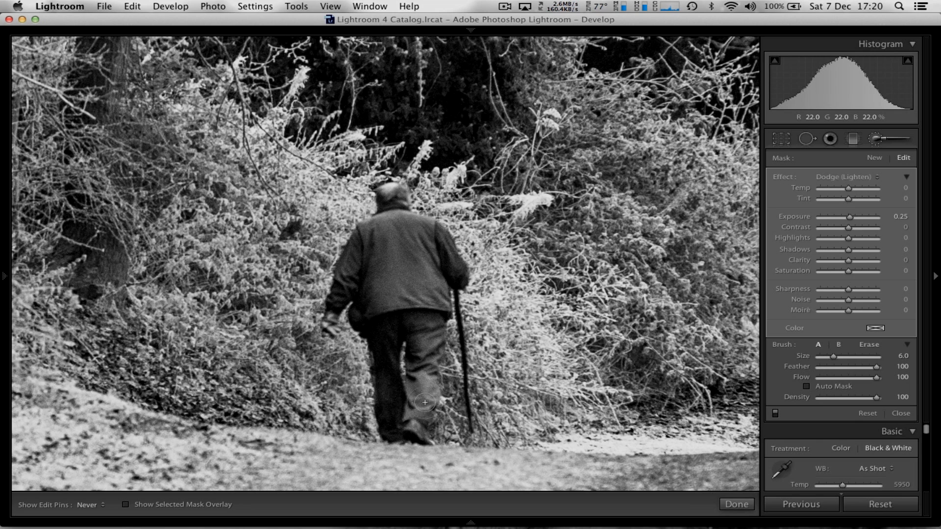
mouse_move(411, 234)
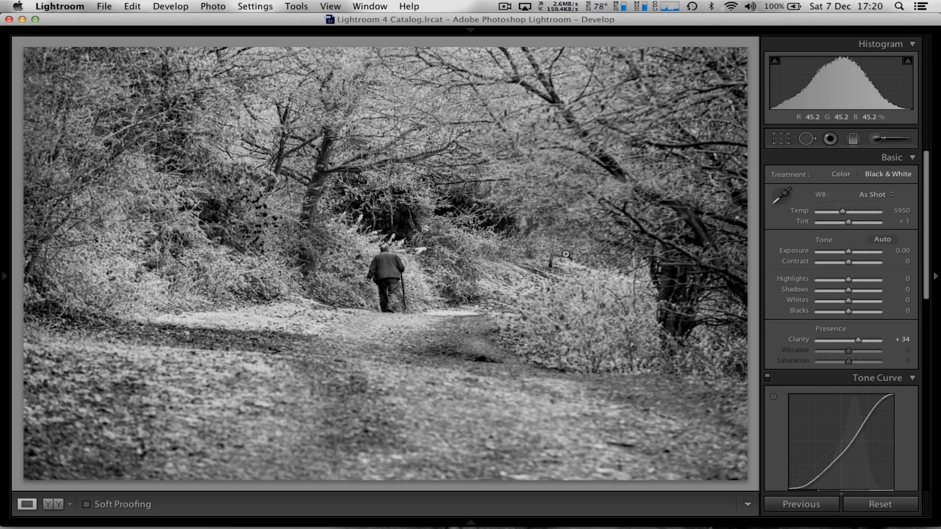
mouse_move(737, 243)
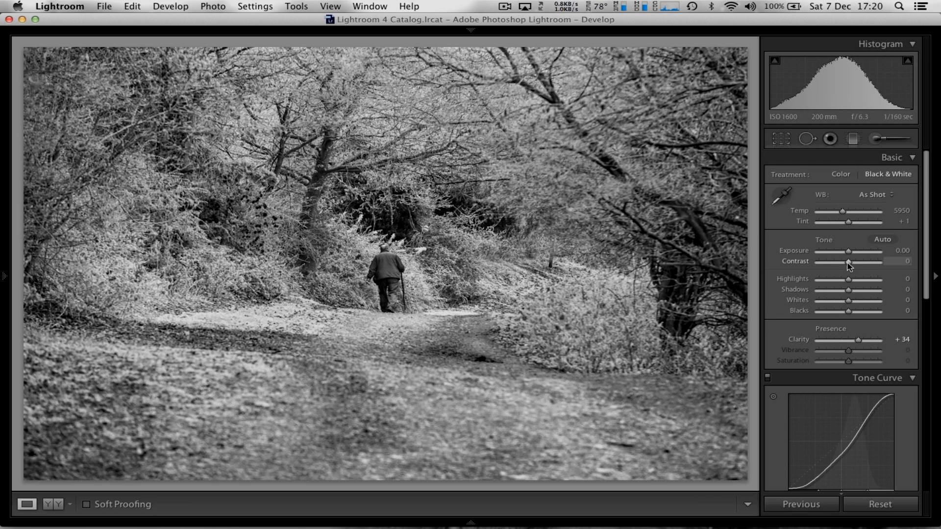
Set Basic Contrast +16, Blacks +19, Highlights +7 and Exposure -0.10.
drag(848, 261, 854, 261)
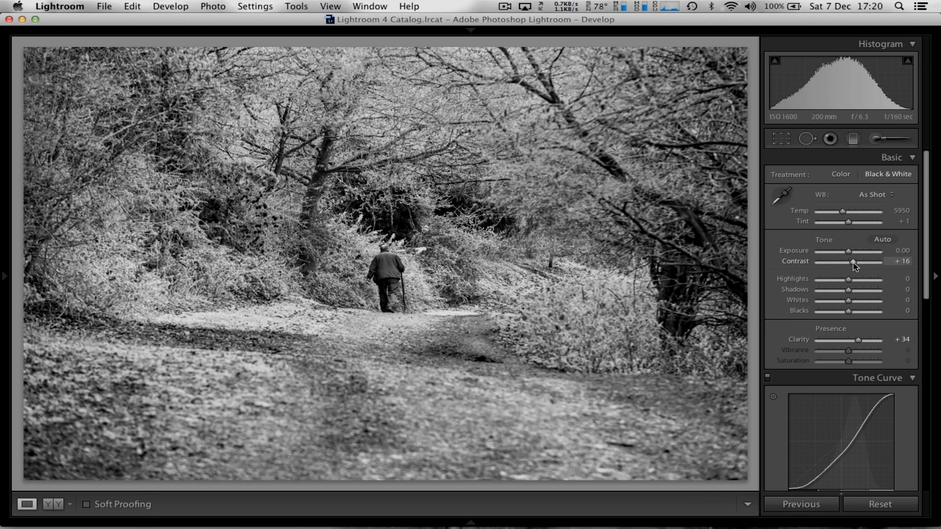
drag(848, 311, 852, 311)
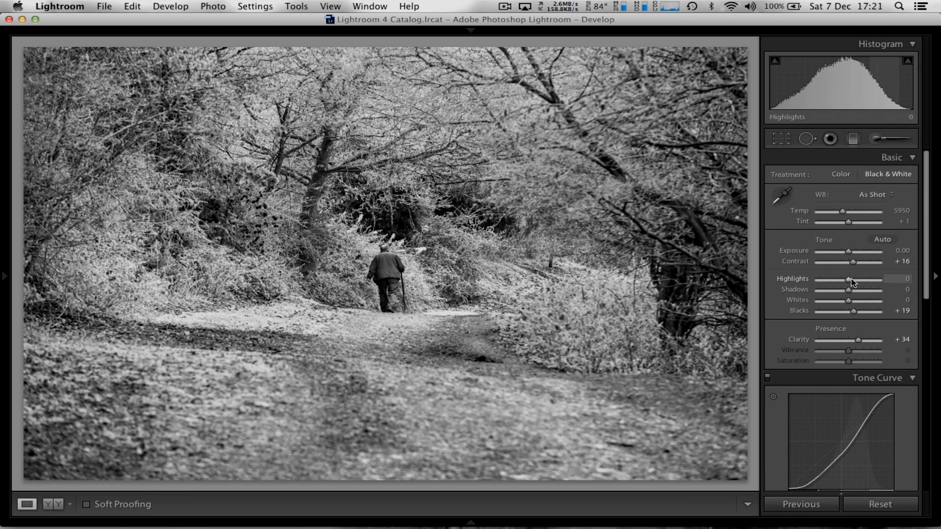
drag(849, 279, 852, 278)
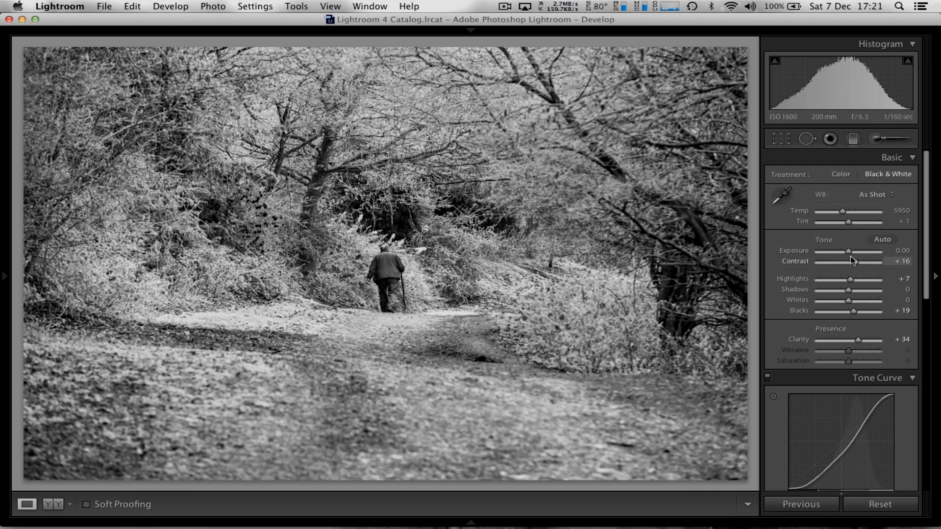
drag(848, 251, 846, 250)
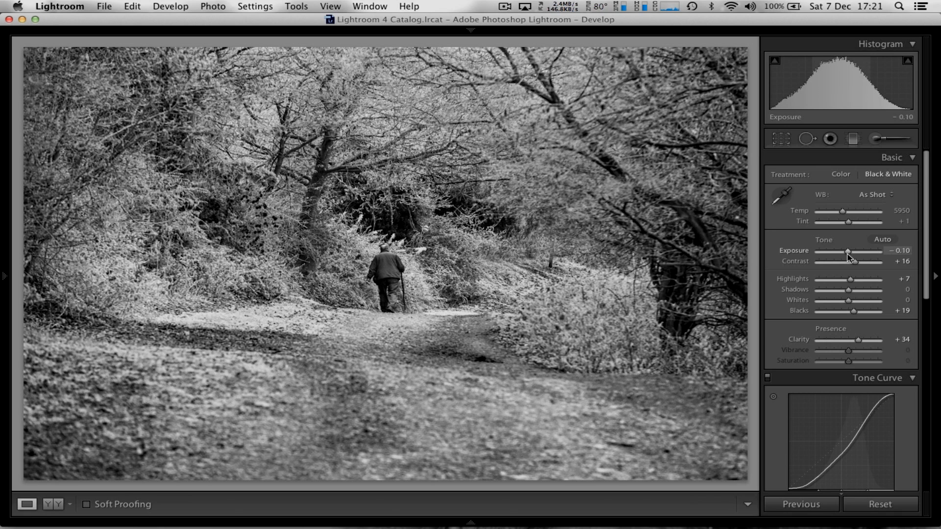
drag(847, 251, 850, 251)
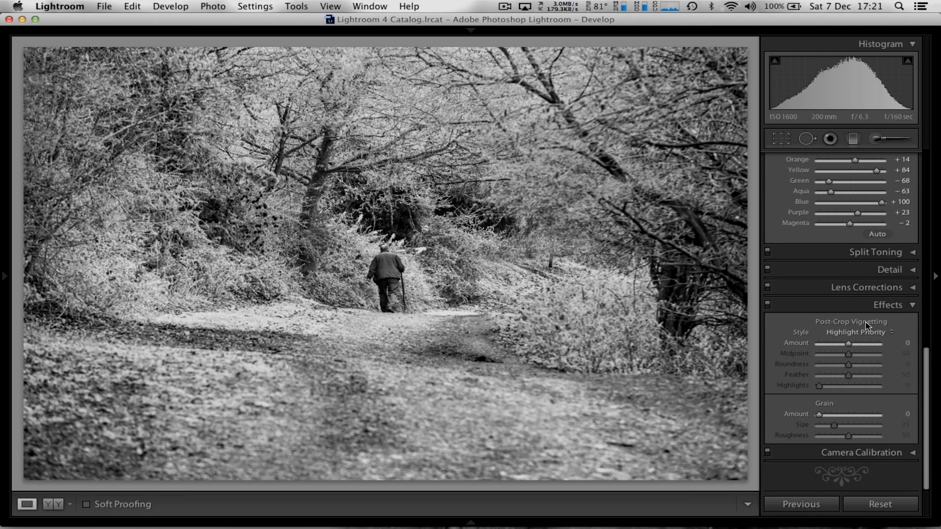
Try post-crop vignette amounts from full dark to white, ending at a slight dark vignette.
drag(849, 343, 834, 343)
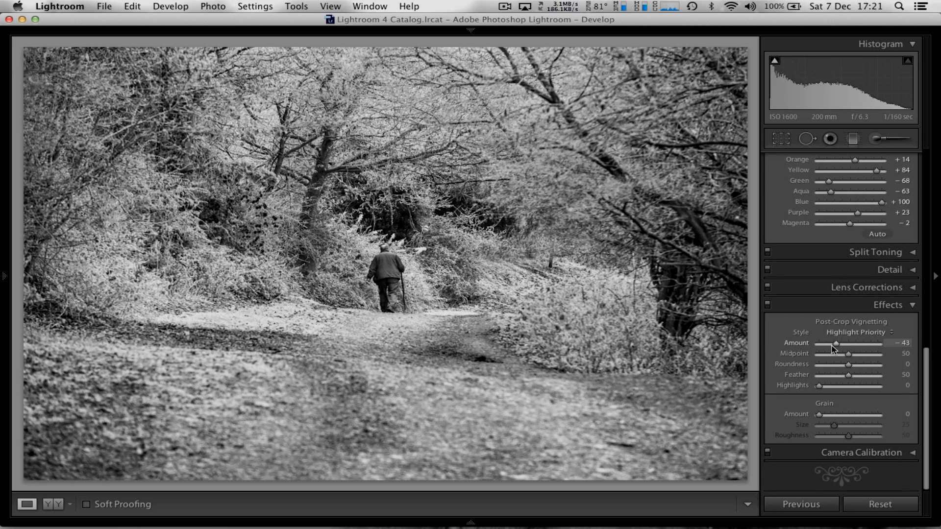
drag(833, 342, 884, 343)
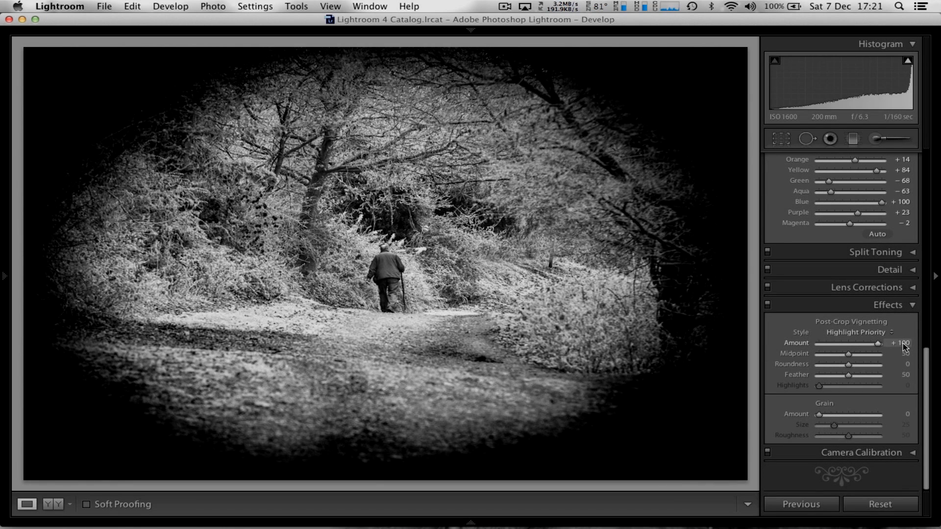
drag(888, 343, 861, 342)
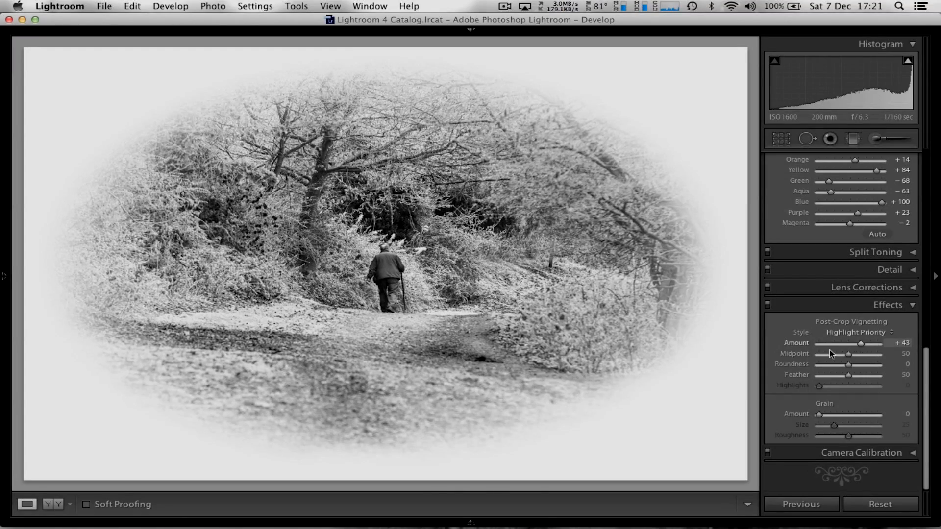
drag(860, 343, 844, 342)
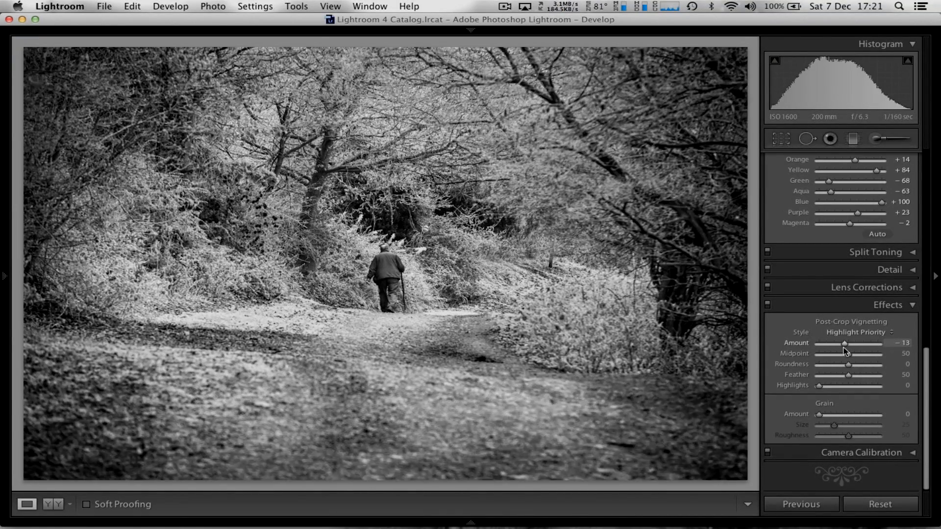
drag(844, 342, 842, 343)
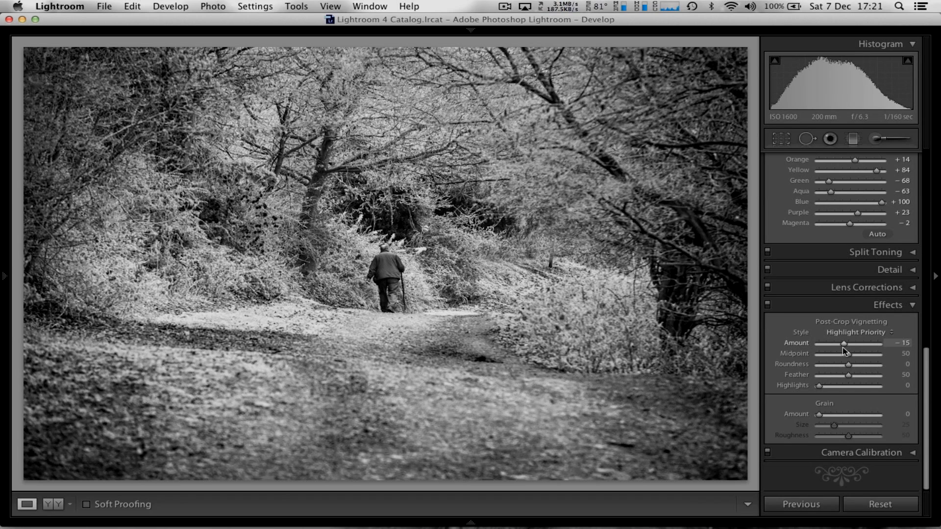
Try Color Priority and Paint Overlay styles, then return to Highlight Priority at a subtle amount.
click(859, 332)
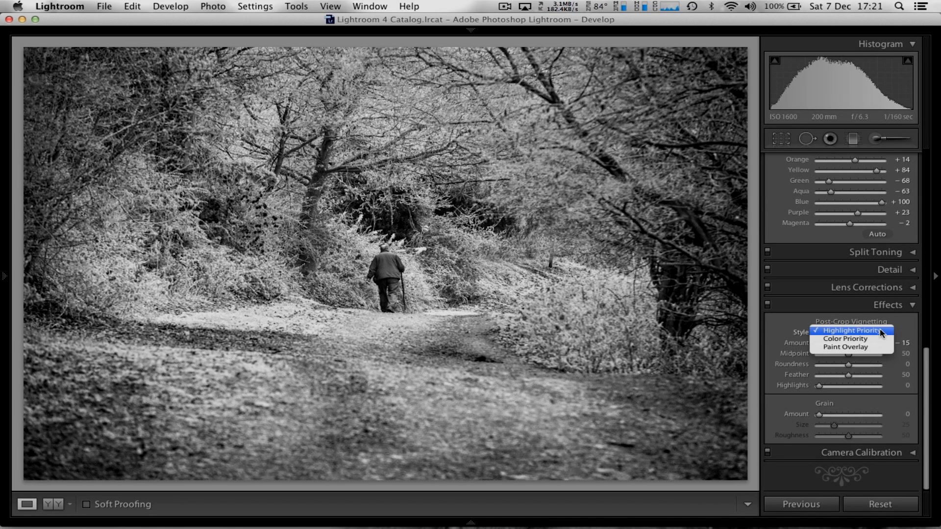
click(845, 339)
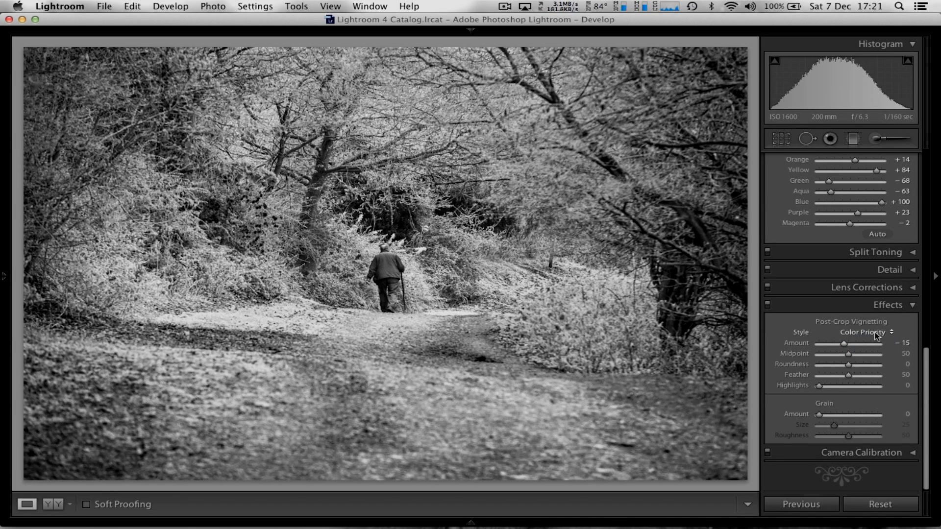
click(860, 332)
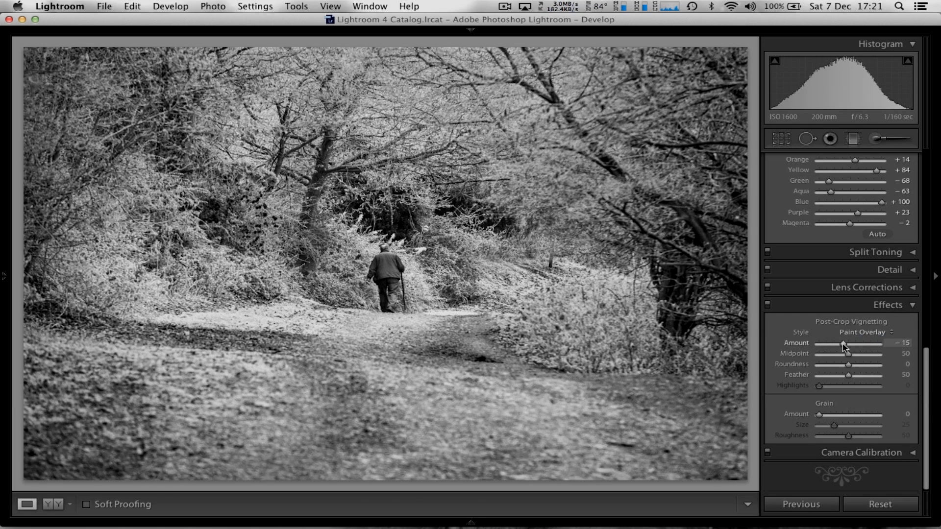
drag(842, 342, 817, 343)
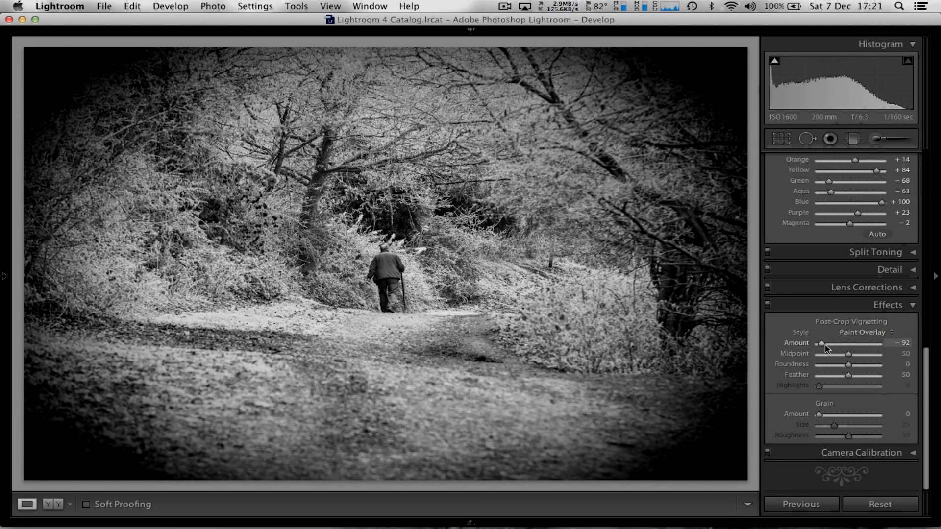
drag(824, 342, 839, 342)
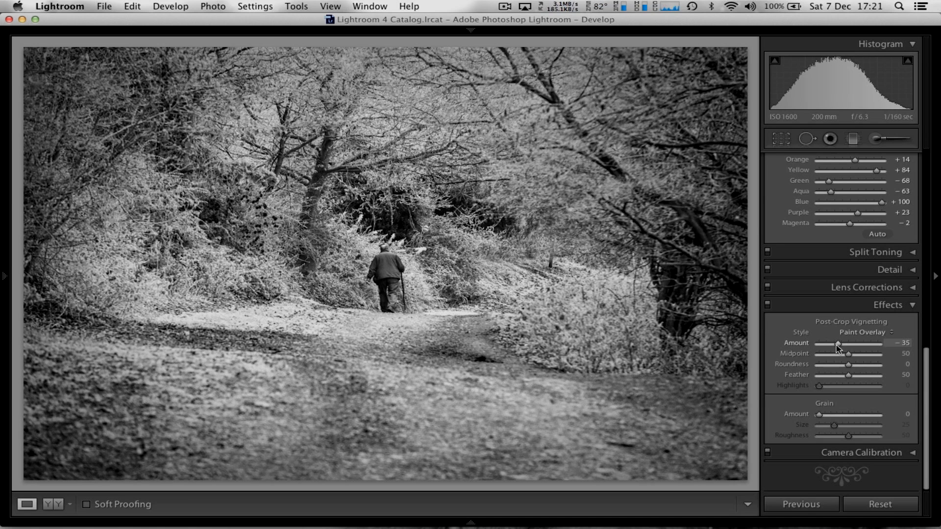
drag(838, 342, 835, 342)
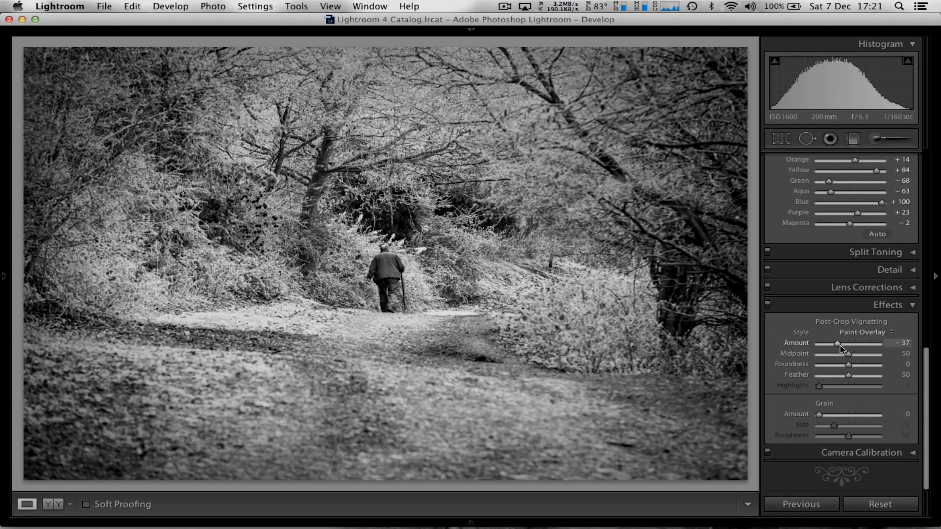
click(862, 332)
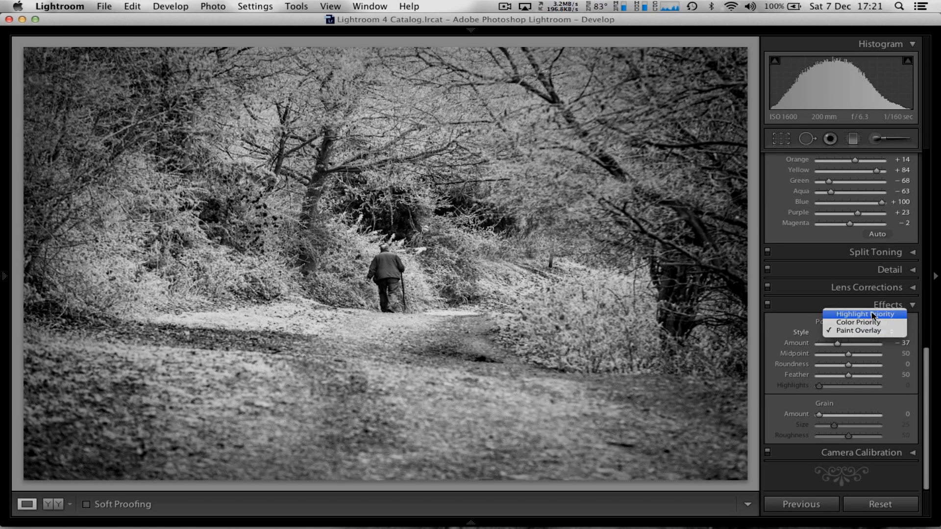
click(863, 314)
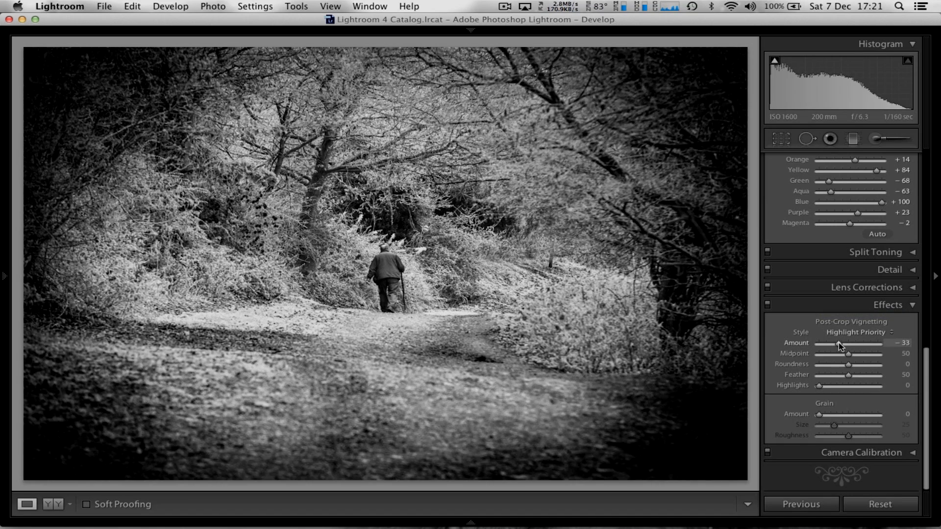
drag(833, 342, 844, 342)
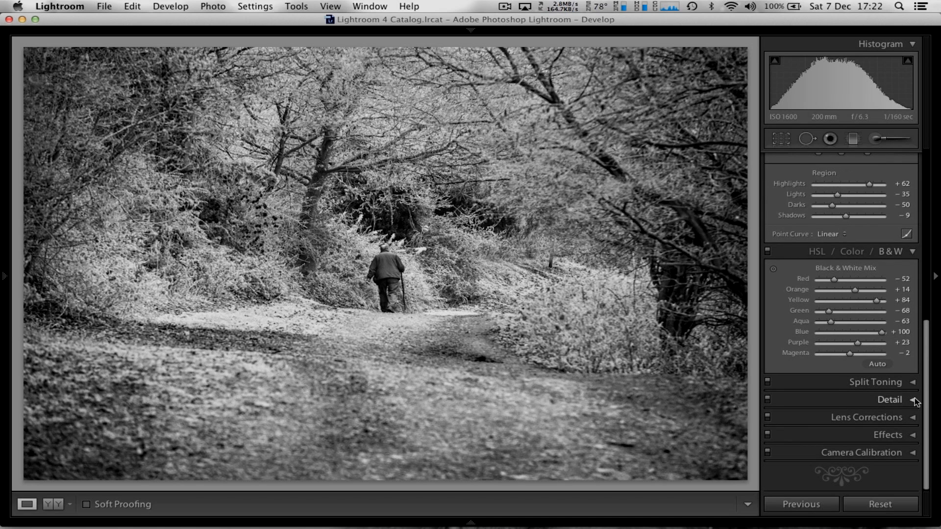
Expand the Detail panel and set Luminance noise reduction to 16 with Contrast 13.
click(886, 399)
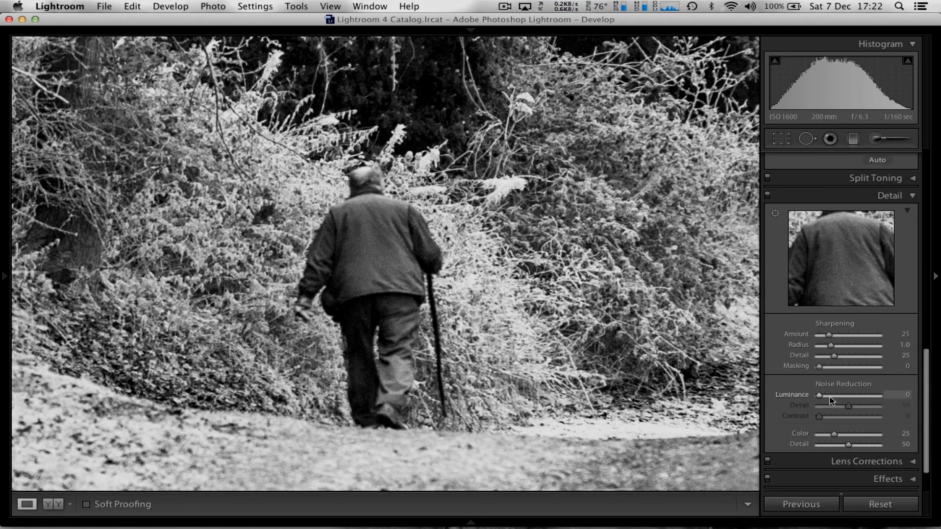
drag(818, 395, 828, 395)
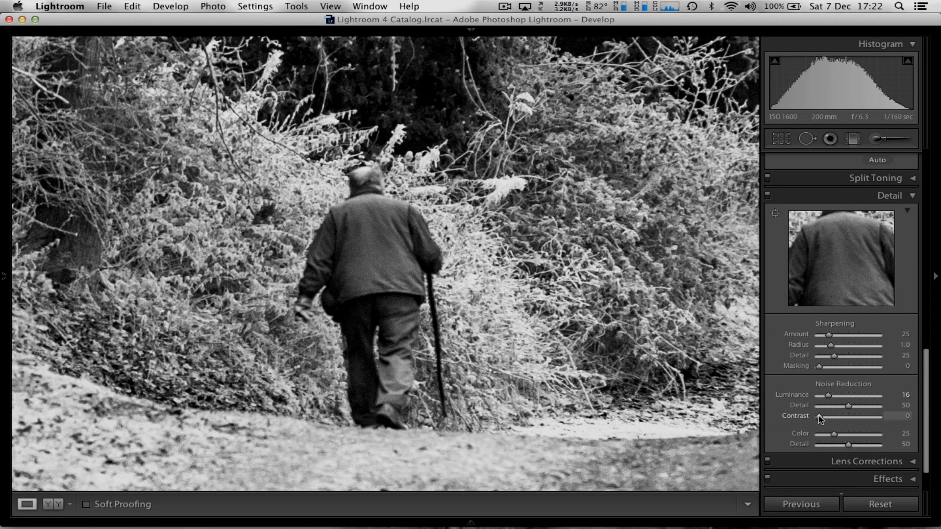
drag(821, 415, 826, 415)
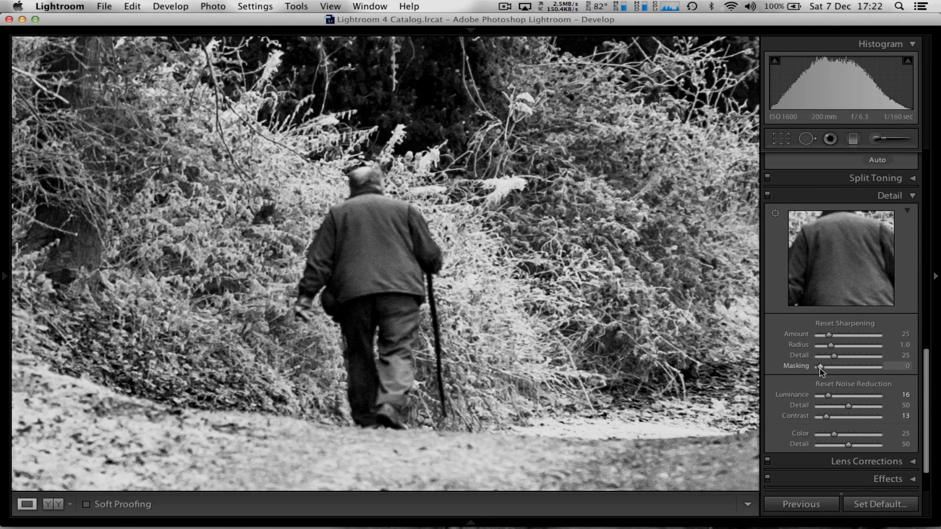
Preview and set sharpening Masking to 77 and Amount to 42, then expand Lens Corrections.
drag(820, 366, 869, 366)
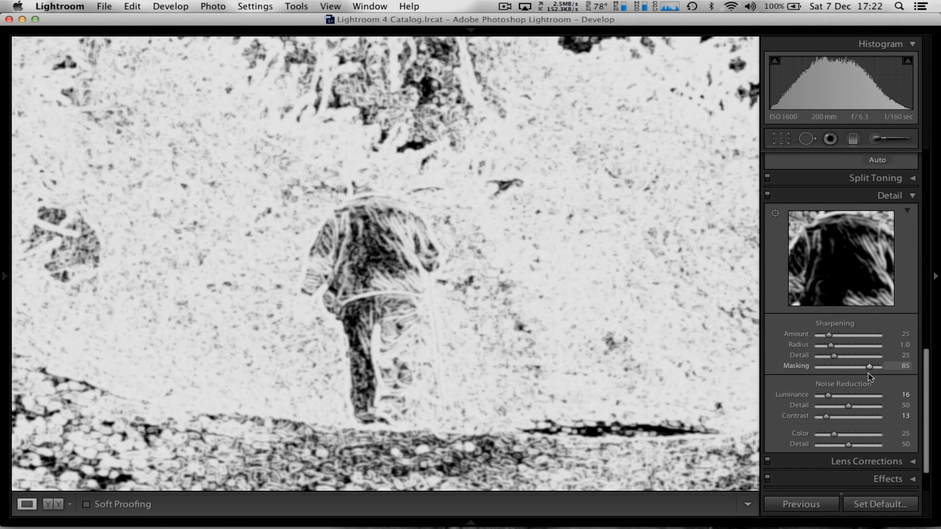
drag(868, 366, 879, 366)
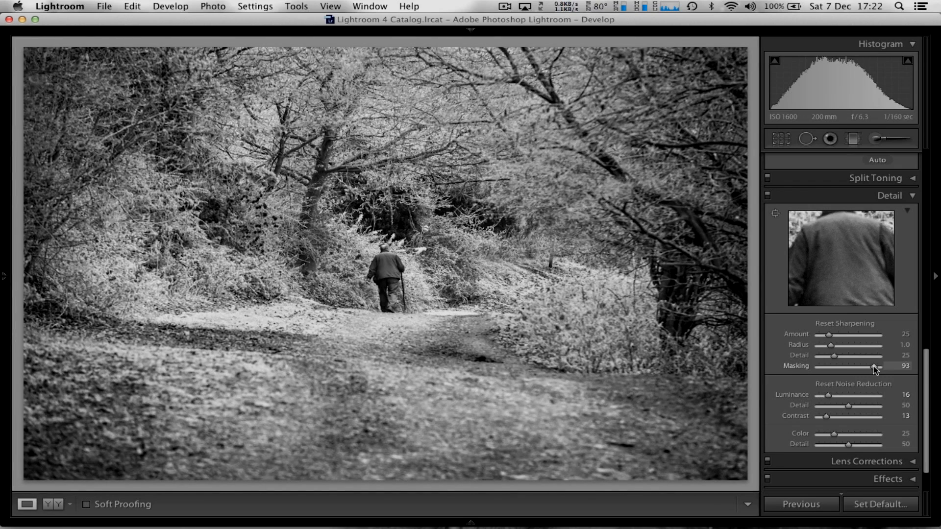
drag(894, 366, 834, 366)
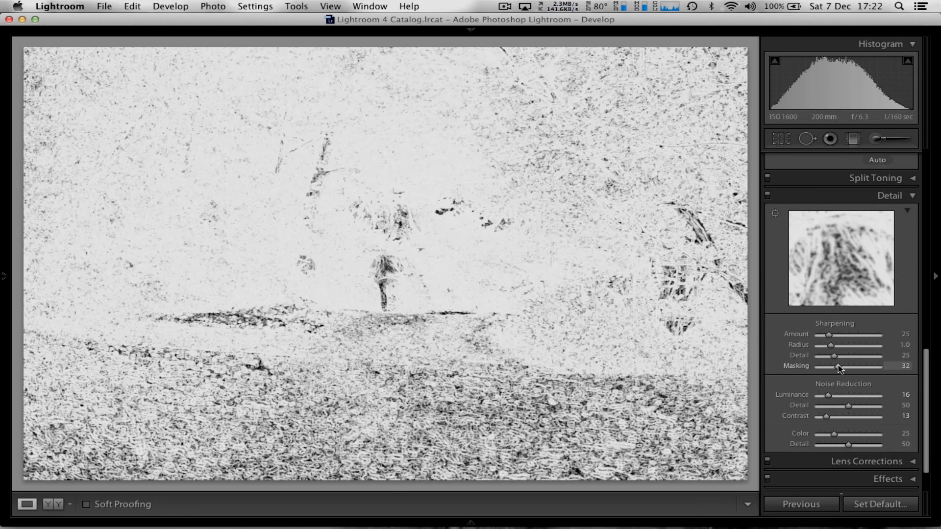
drag(833, 366, 872, 366)
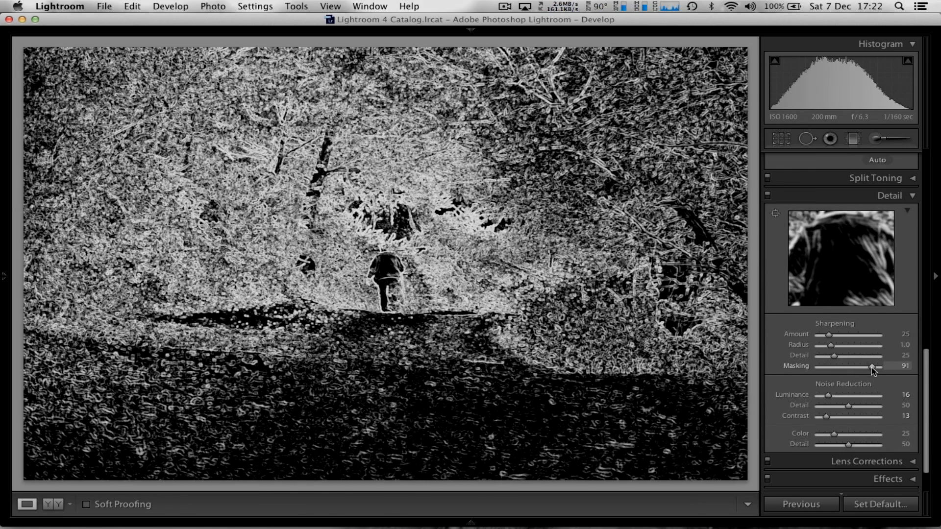
drag(873, 366, 864, 366)
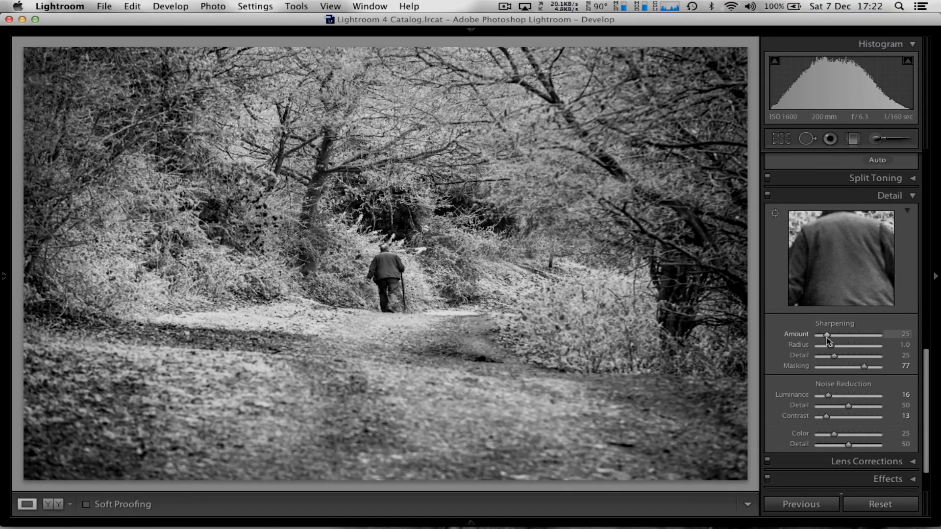
drag(826, 335, 834, 335)
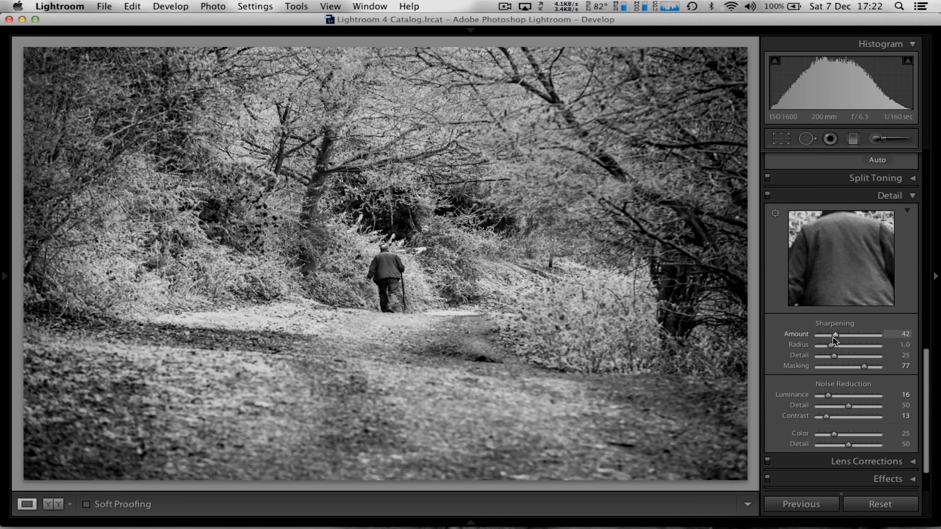
mouse_move(576, 362)
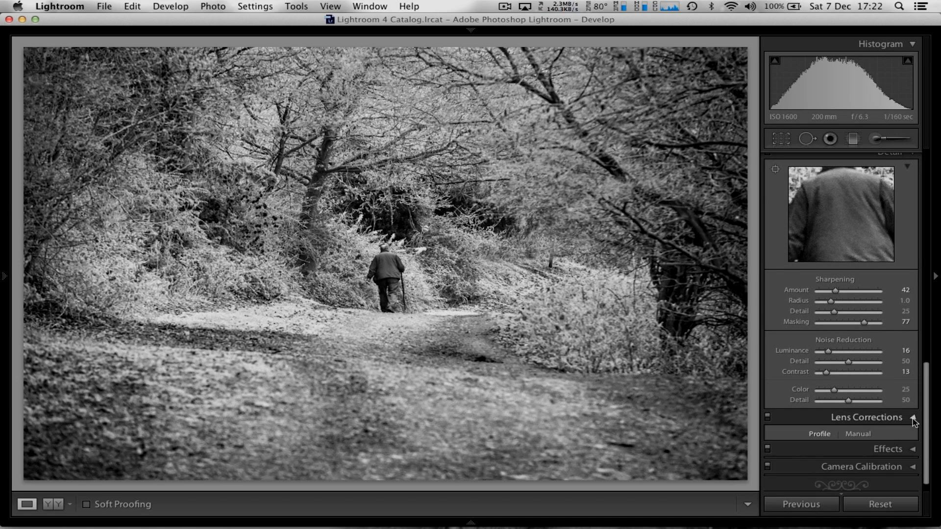
click(916, 417)
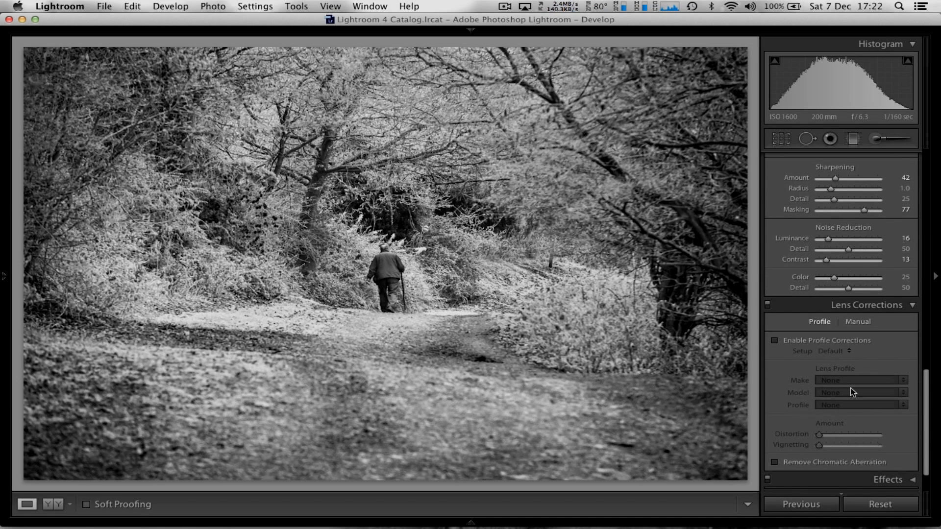